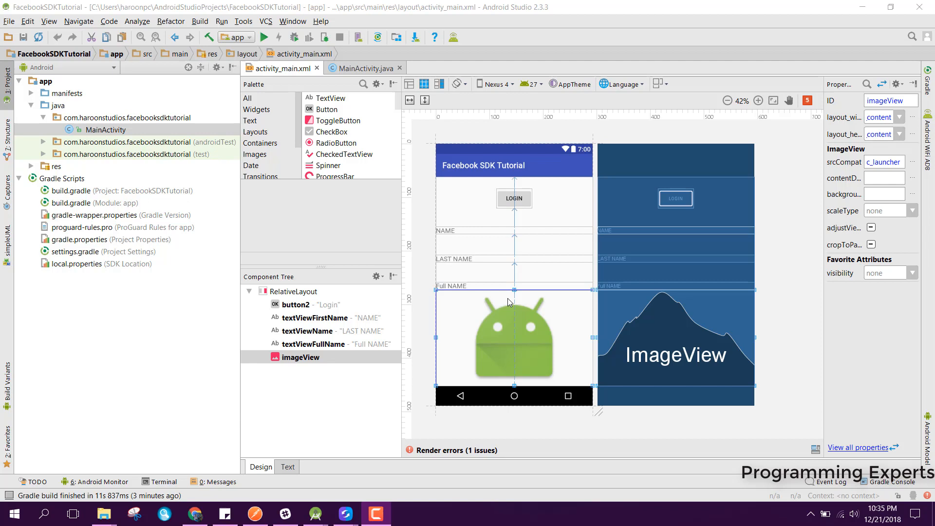
pyautogui.moveTo(493, 258)
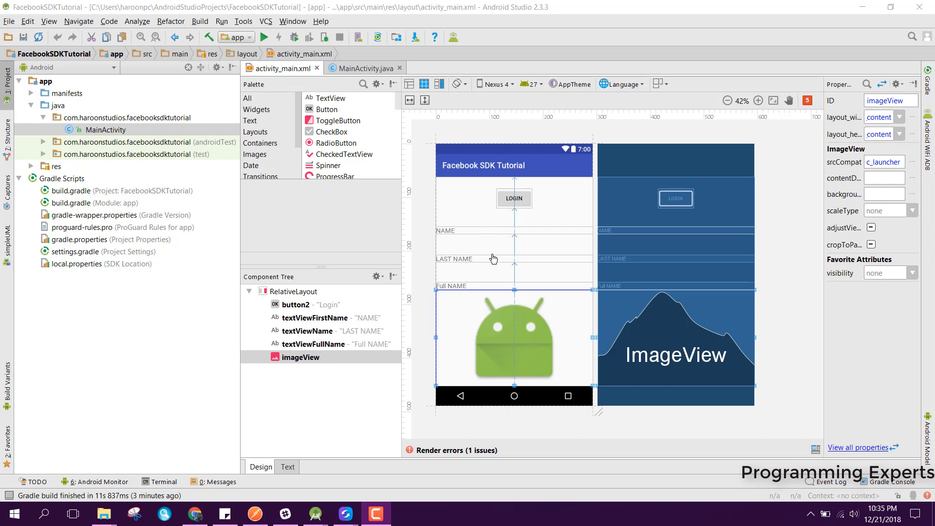
pyautogui.moveTo(476, 228)
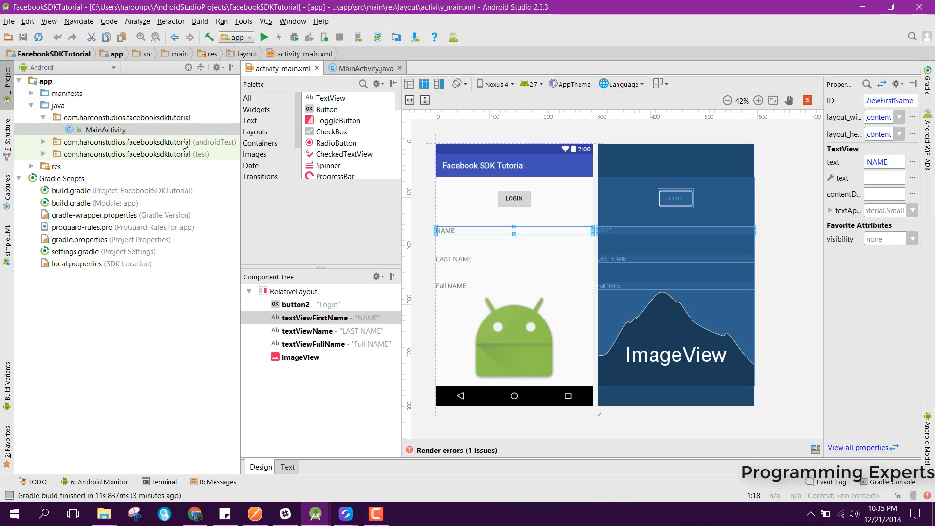
pyautogui.moveTo(254, 328)
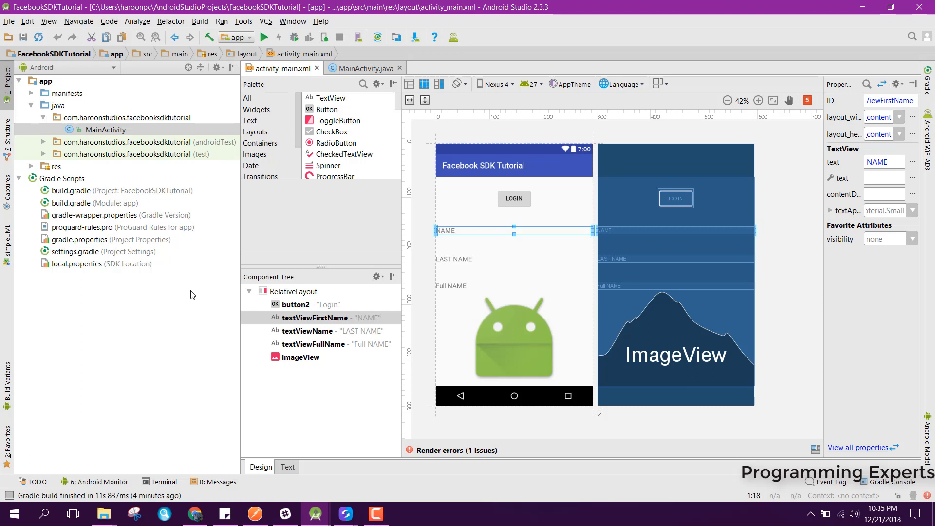
pyautogui.moveTo(120, 130)
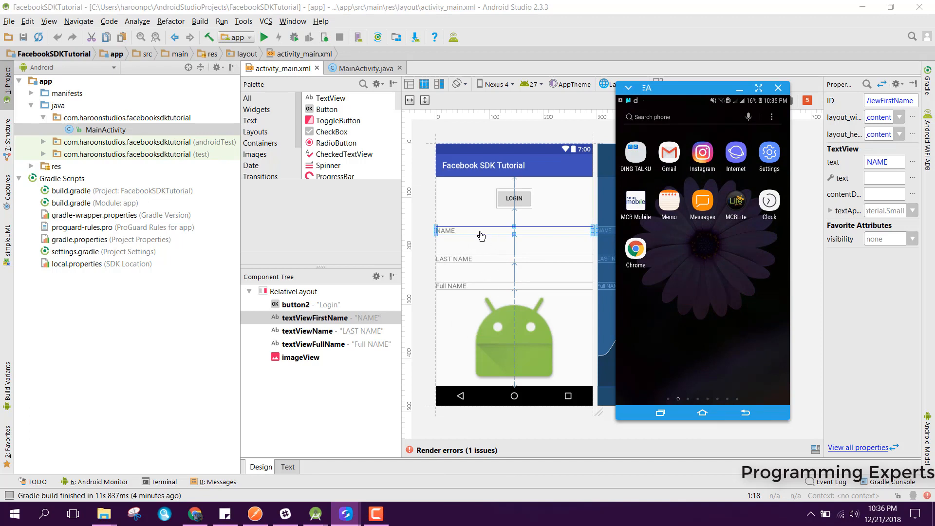
pyautogui.moveTo(466, 262)
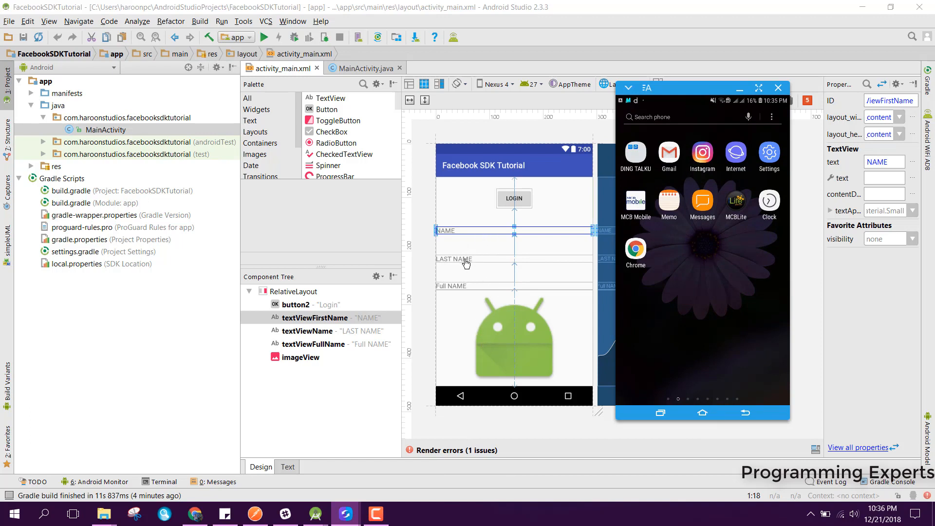
pyautogui.moveTo(475, 292)
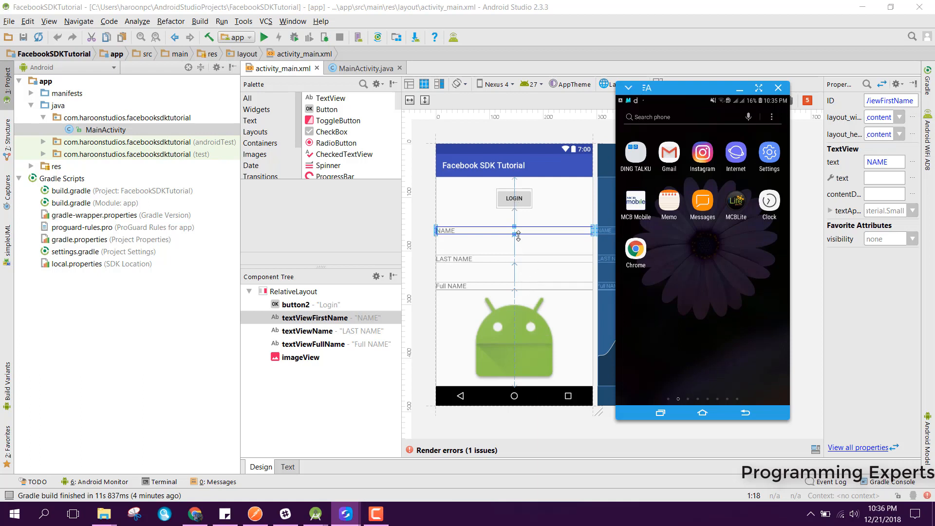
pyautogui.moveTo(530, 239)
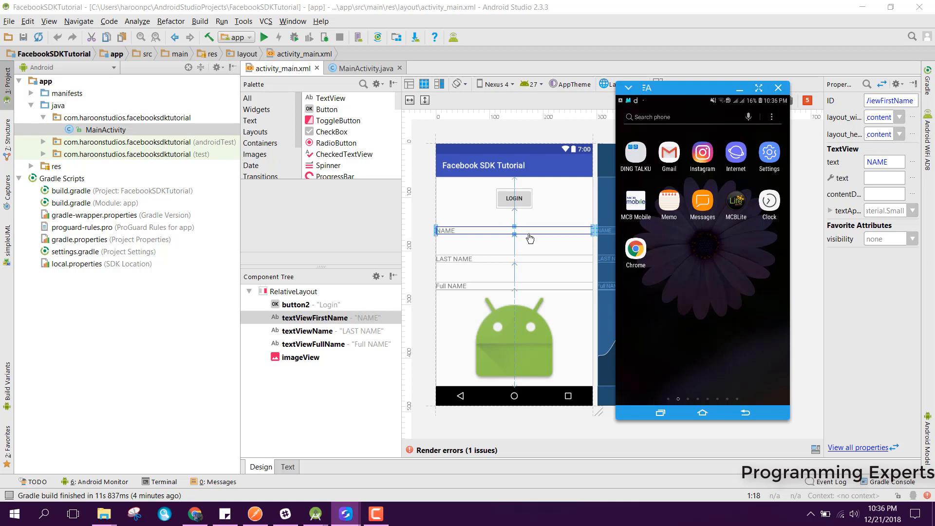
pyautogui.moveTo(453, 235)
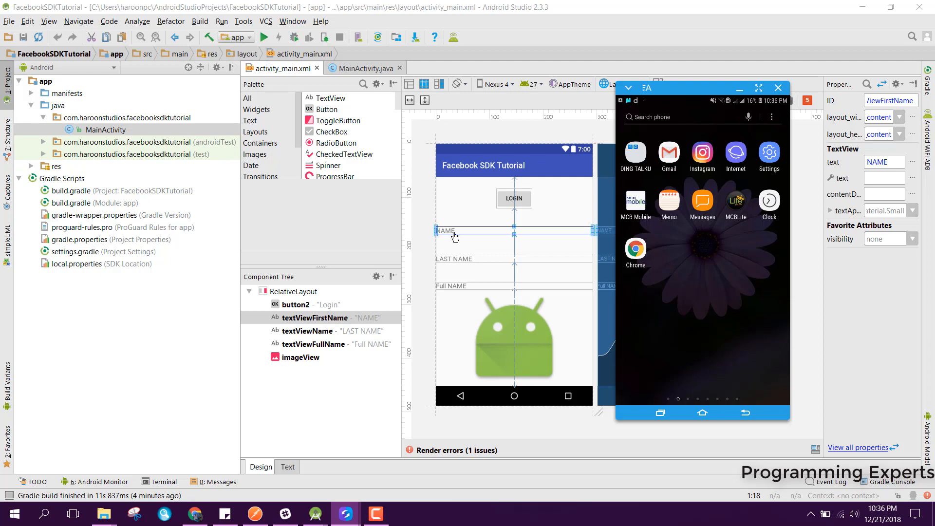
pyautogui.moveTo(453, 296)
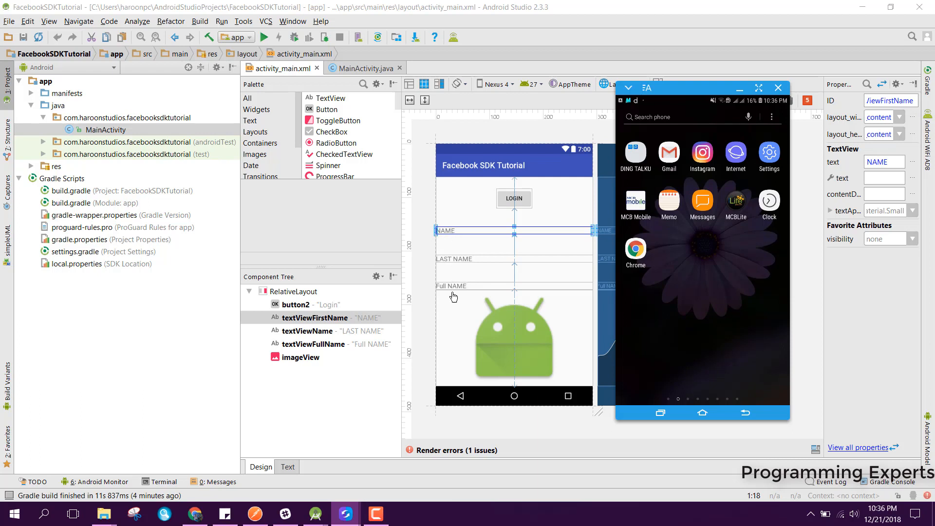
pyautogui.moveTo(514, 358)
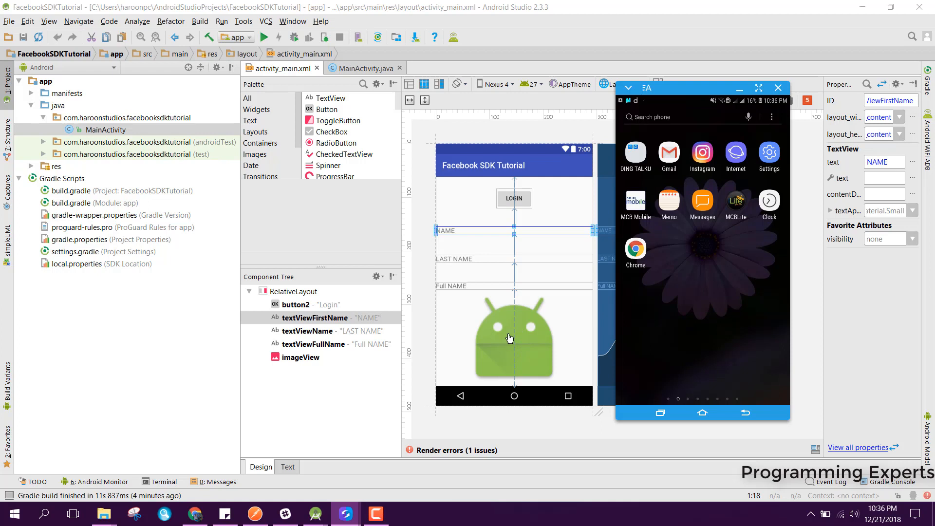
pyautogui.moveTo(494, 334)
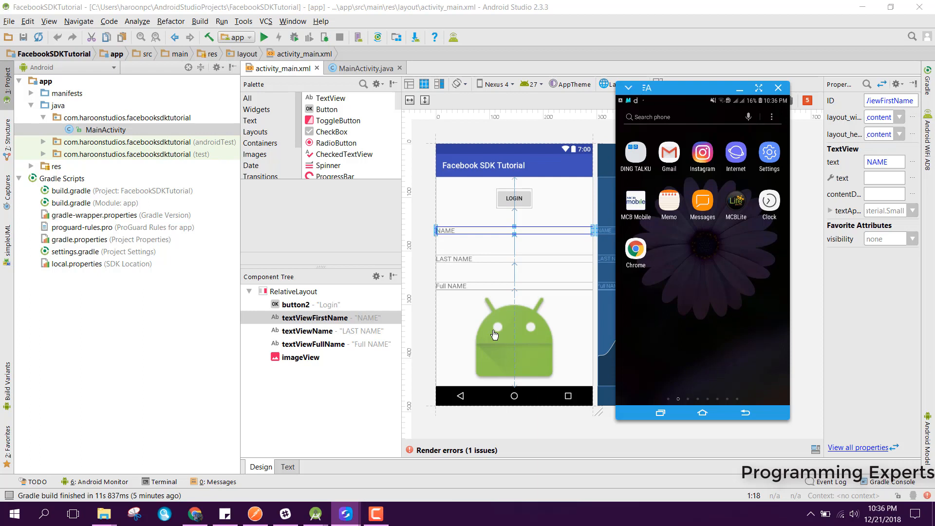
pyautogui.moveTo(496, 178)
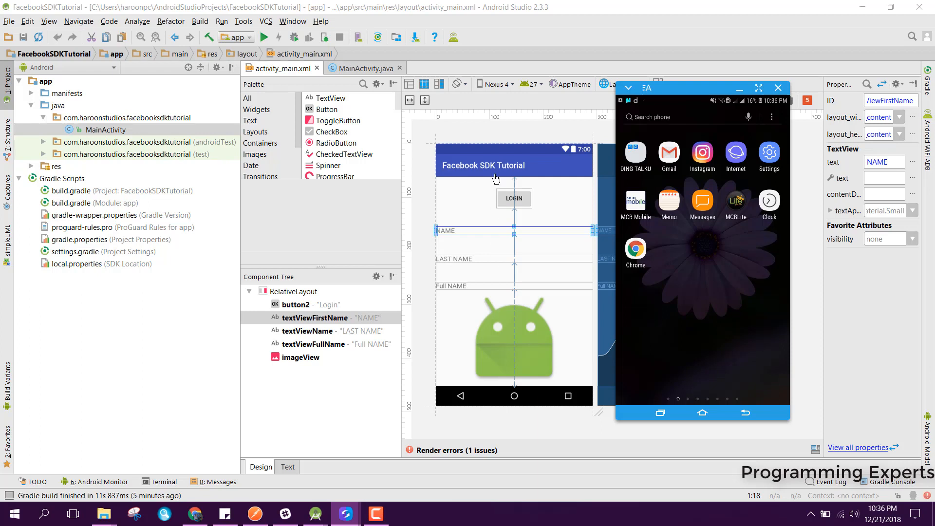
pyautogui.moveTo(491, 169)
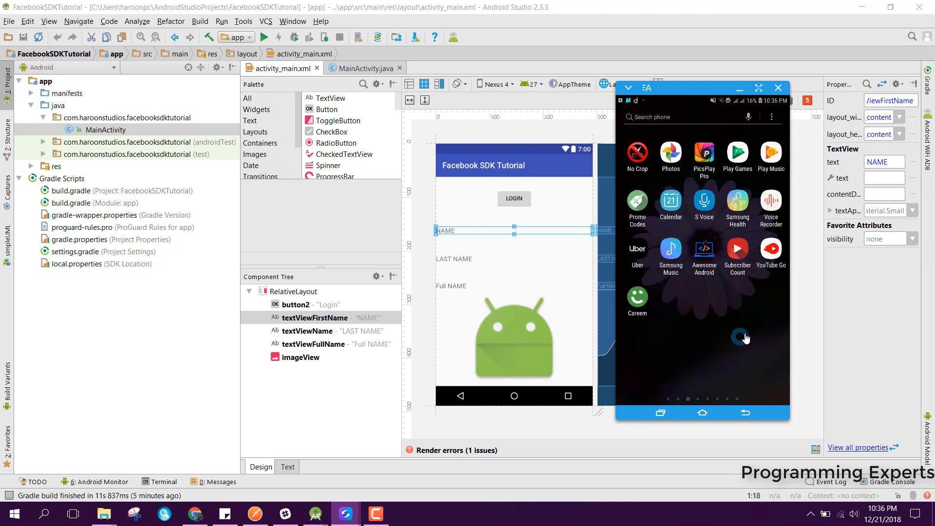
# Swipe the mirrored phone's screens left to reach the Facebook SDK Tutorial icon
pyautogui.hscroll(-3)
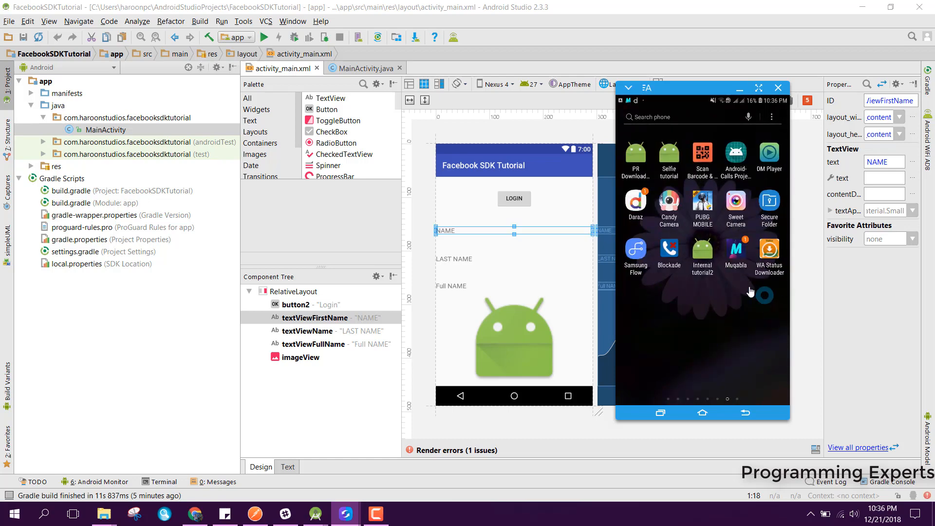
pyautogui.hscroll(-3)
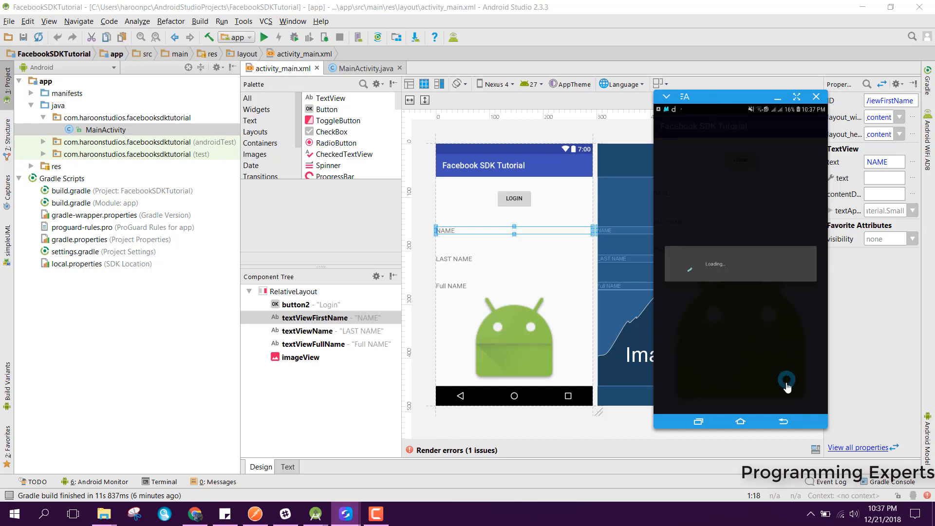
pyautogui.moveTo(784, 421)
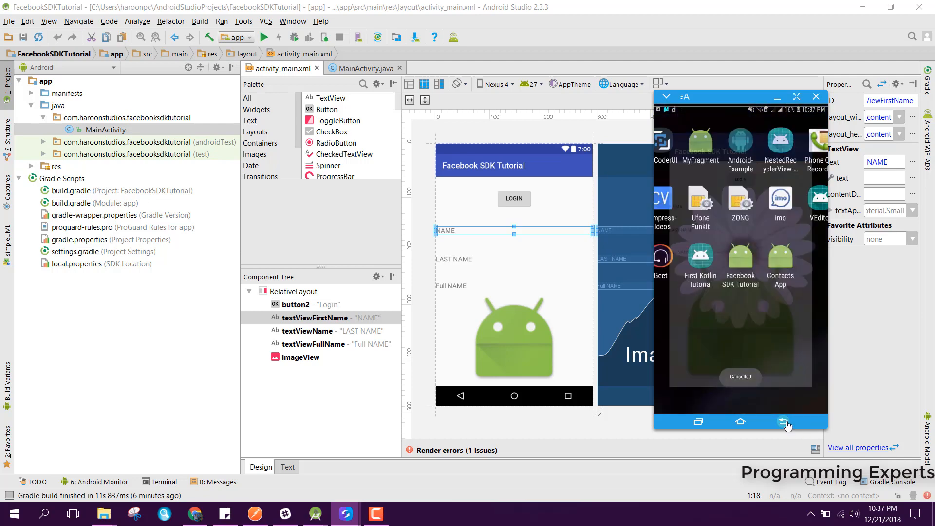
# Toggle the phone's mobile data, then reopen Facebook SDK Tutorial and start its login
pyautogui.click(740, 421)
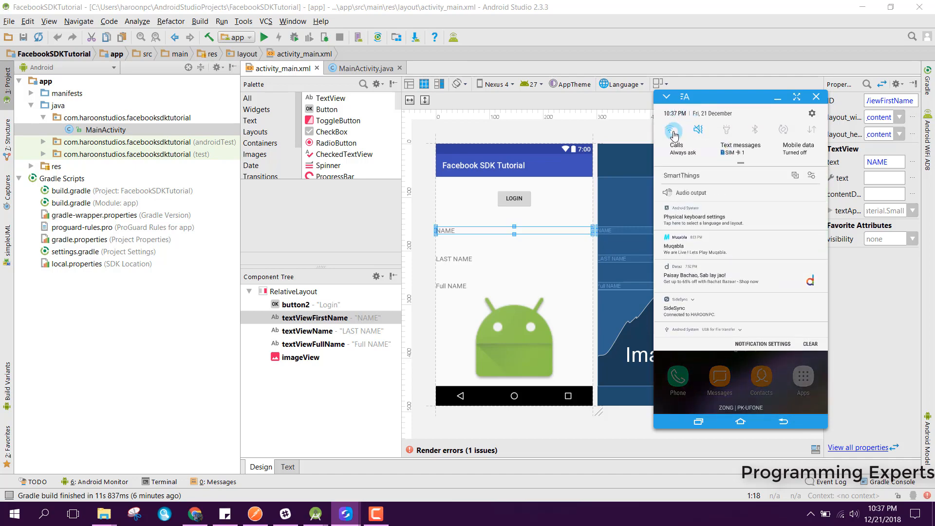
pyautogui.moveTo(789, 131)
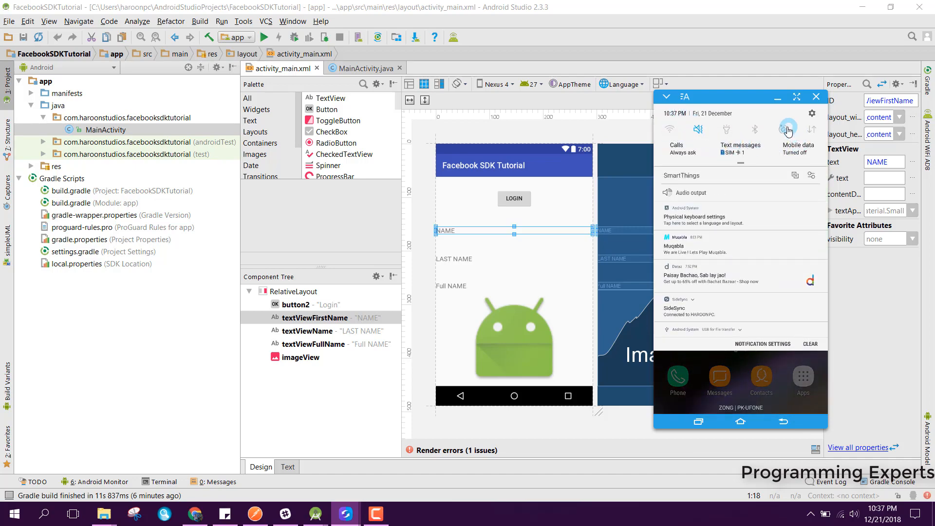
pyautogui.click(798, 129)
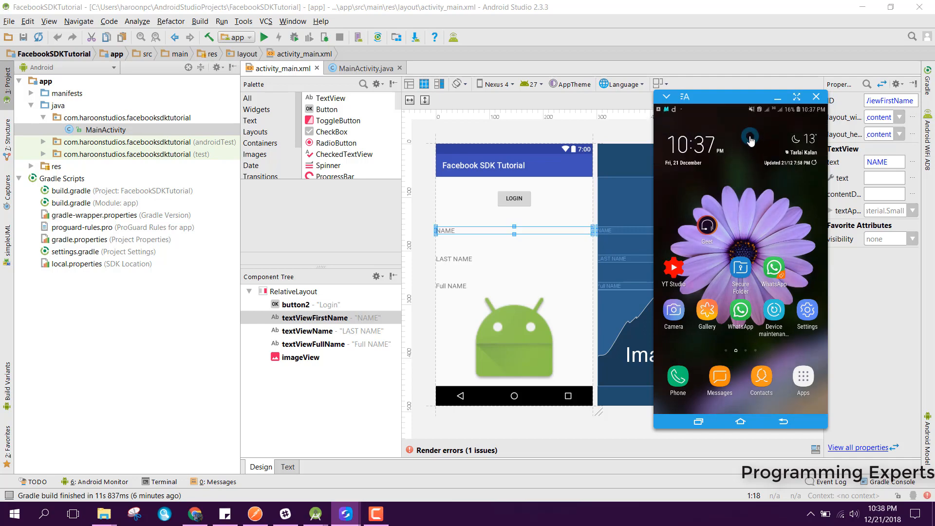
pyautogui.moveTo(807, 313)
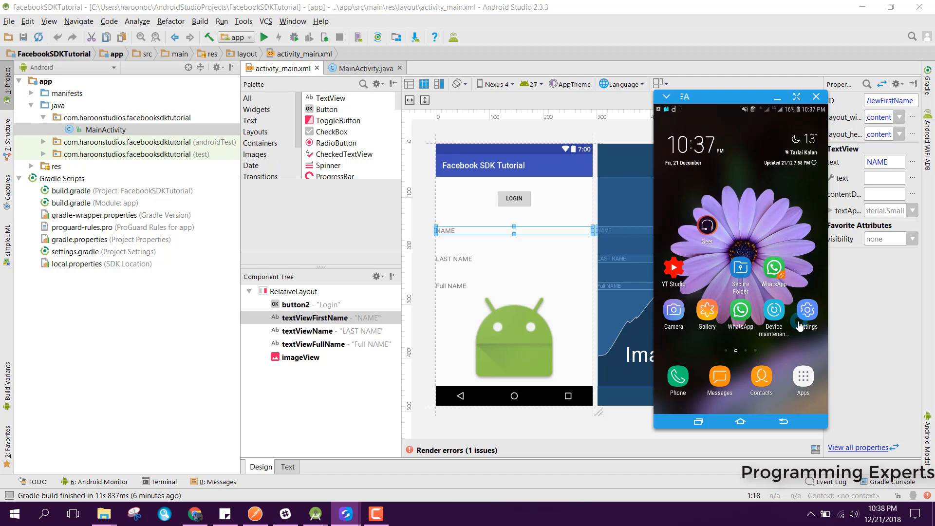
pyautogui.moveTo(805, 332)
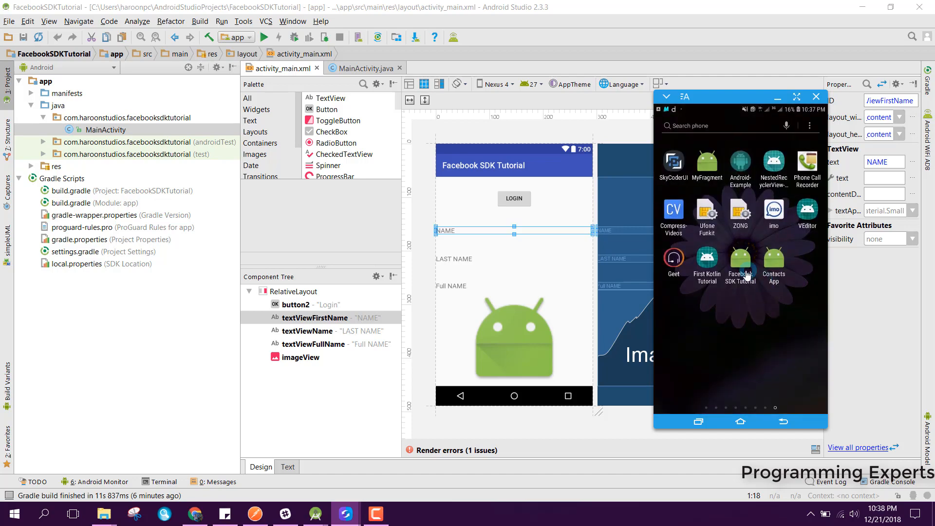
pyautogui.click(740, 262)
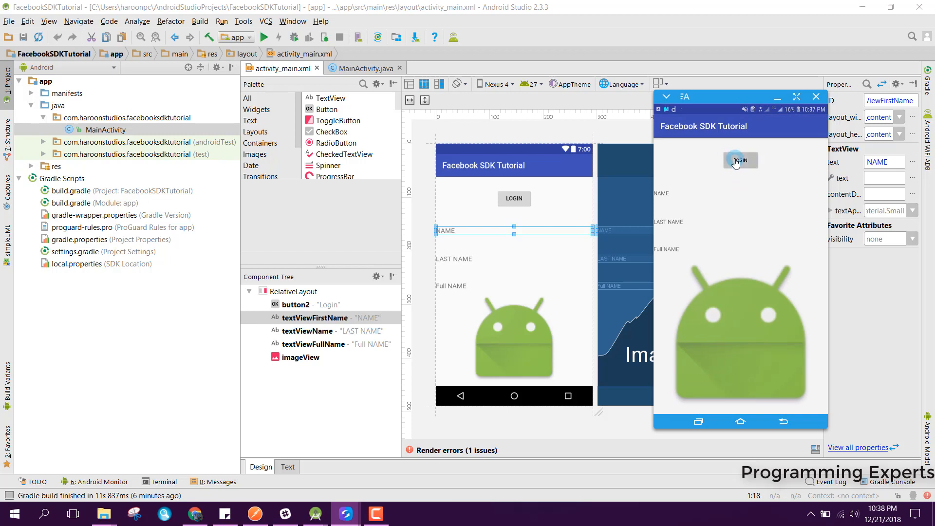
pyautogui.click(740, 160)
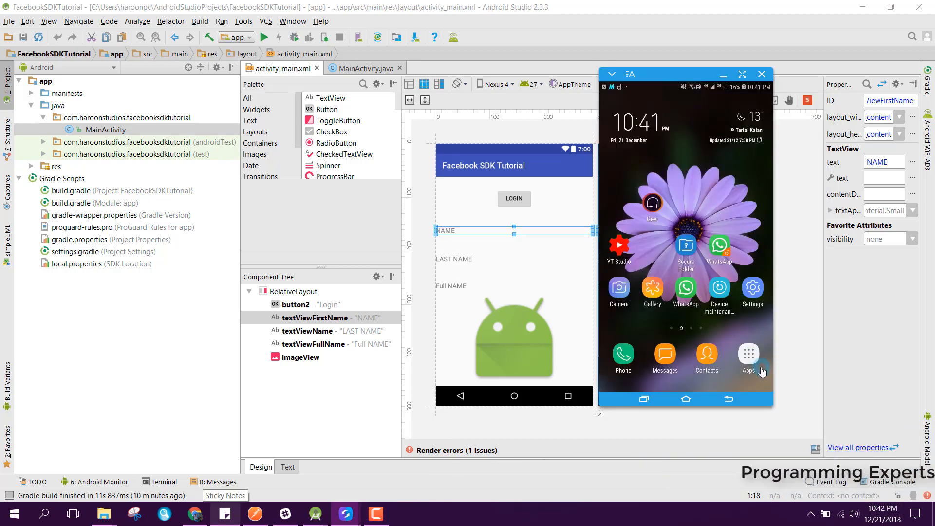
# Launch Facebook SDK Tutorial from the phone's app list and start its Facebook login
pyautogui.click(748, 353)
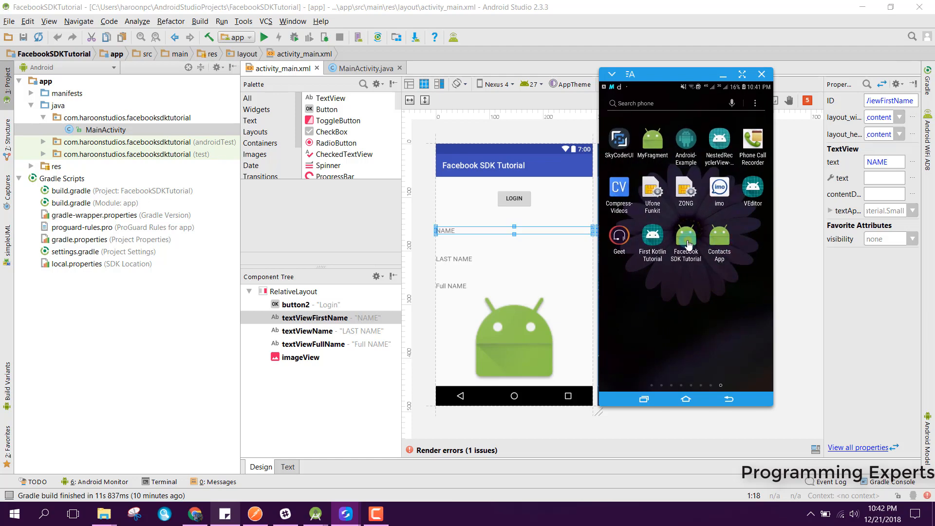
pyautogui.click(686, 235)
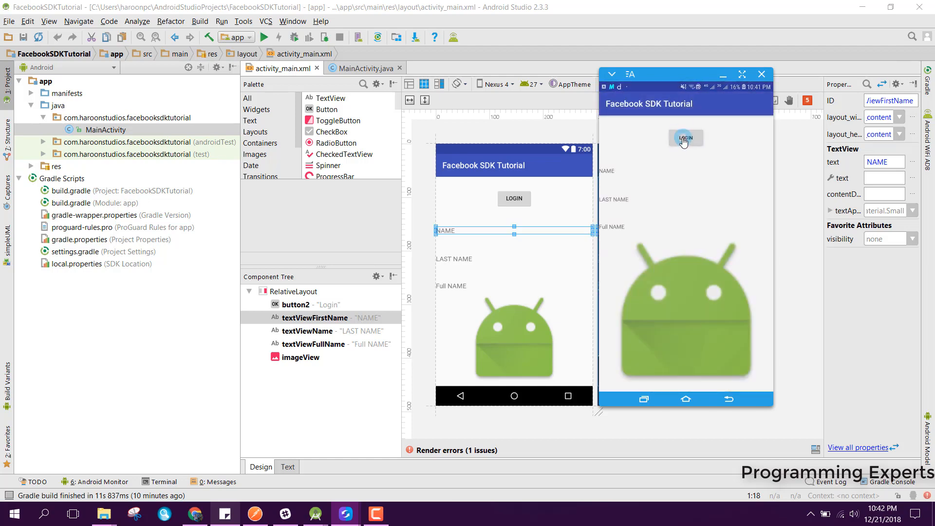
pyautogui.click(685, 138)
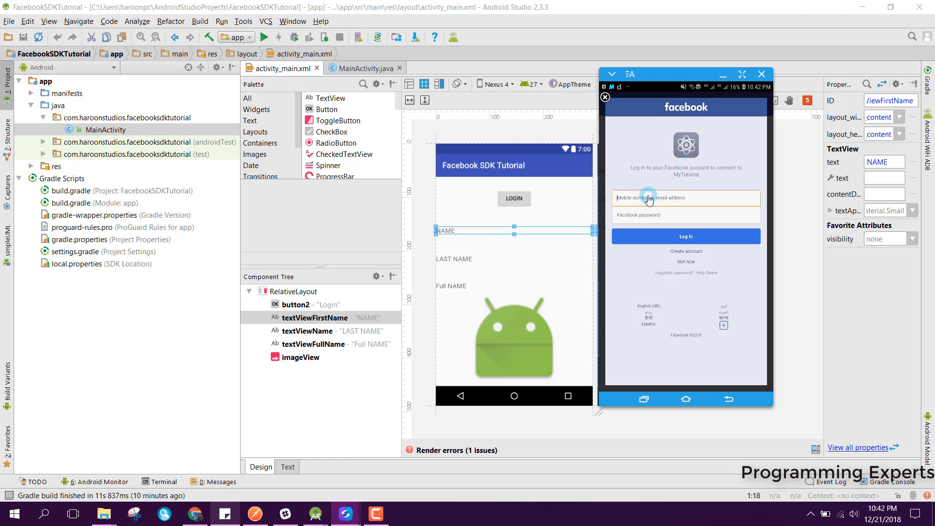
# Sign in to Facebook as wanchu47 and confirm continuing the login to MyTutorial
pyautogui.write('wanchu47')
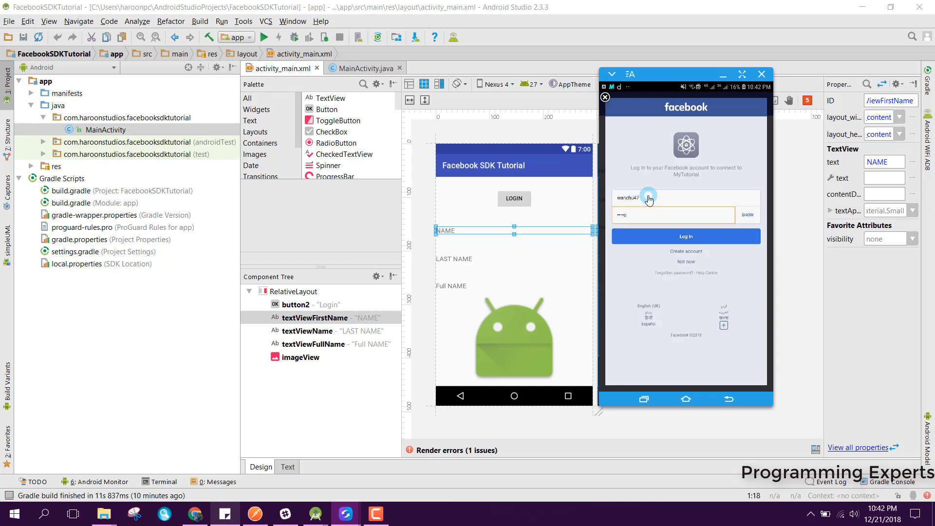
pyautogui.write('password')
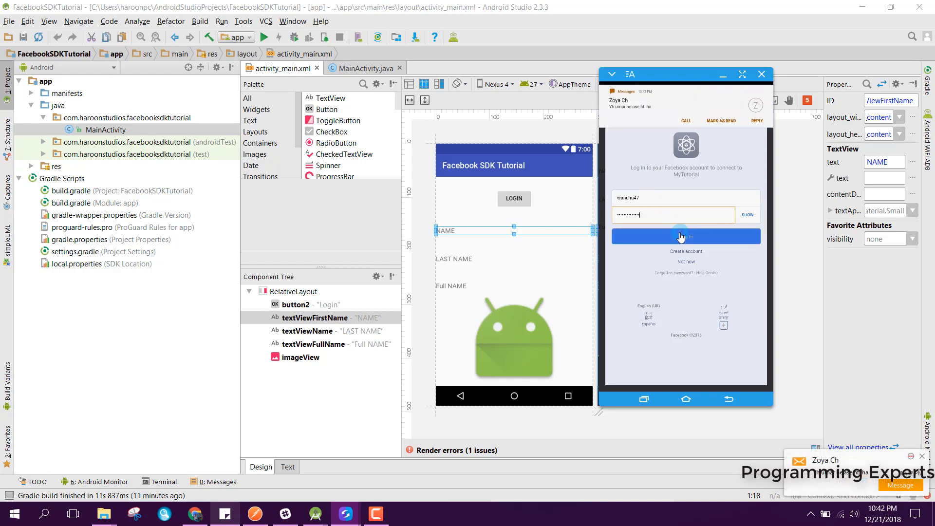
pyautogui.click(685, 236)
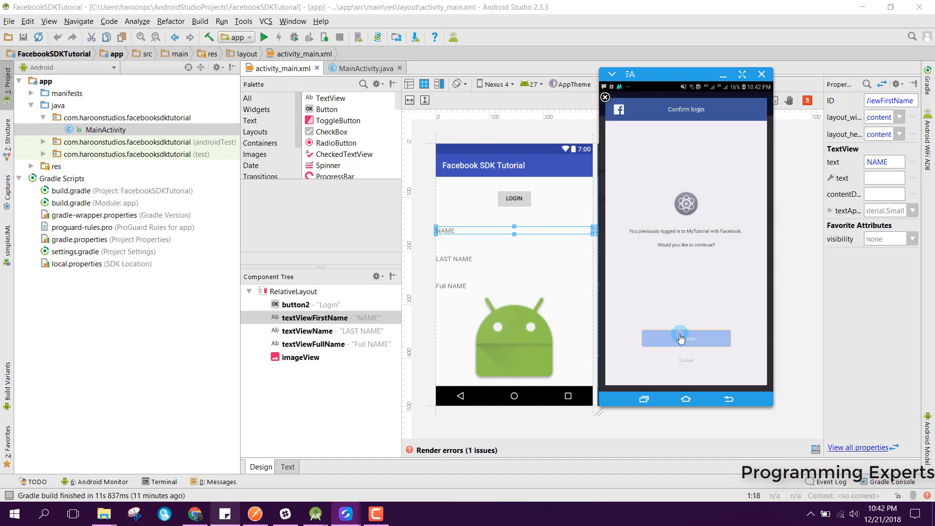
pyautogui.click(685, 338)
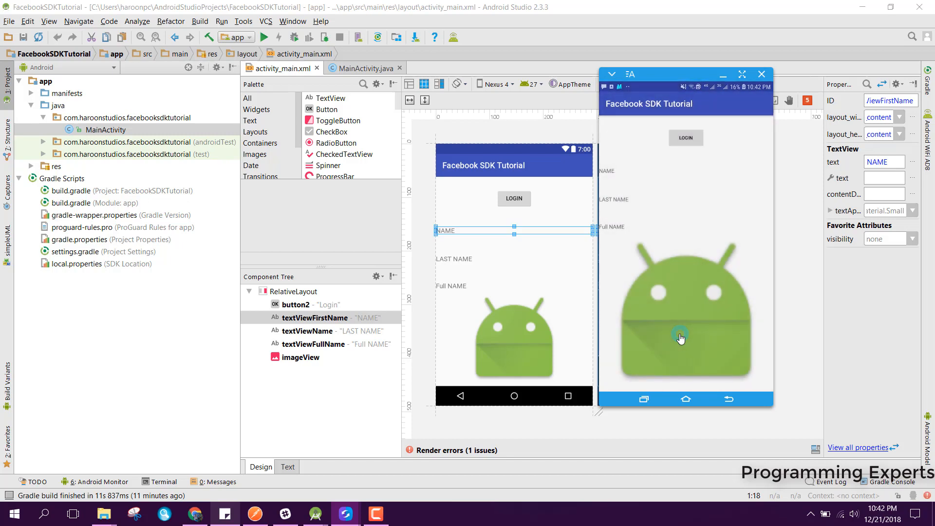
pyautogui.moveTo(690, 68)
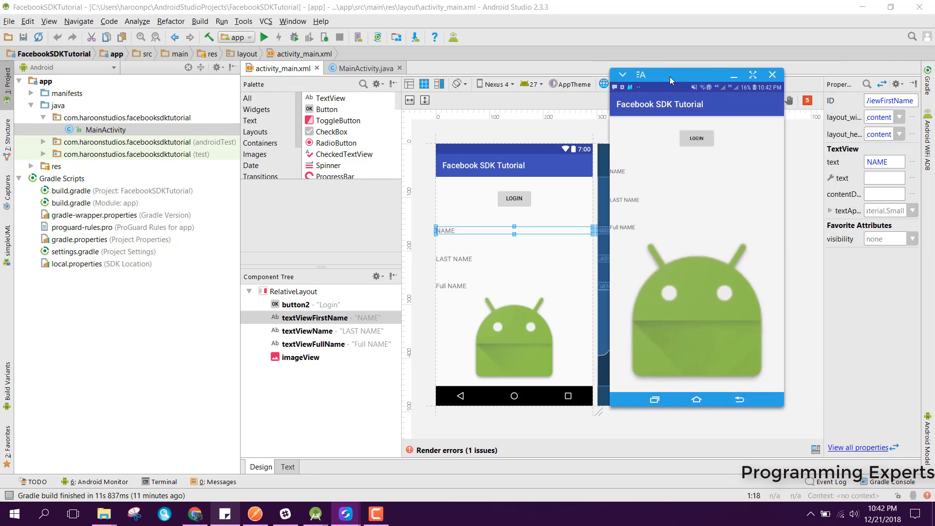
# Log in again and continue with the Facebook account so the name and picture appear
pyautogui.click(740, 399)
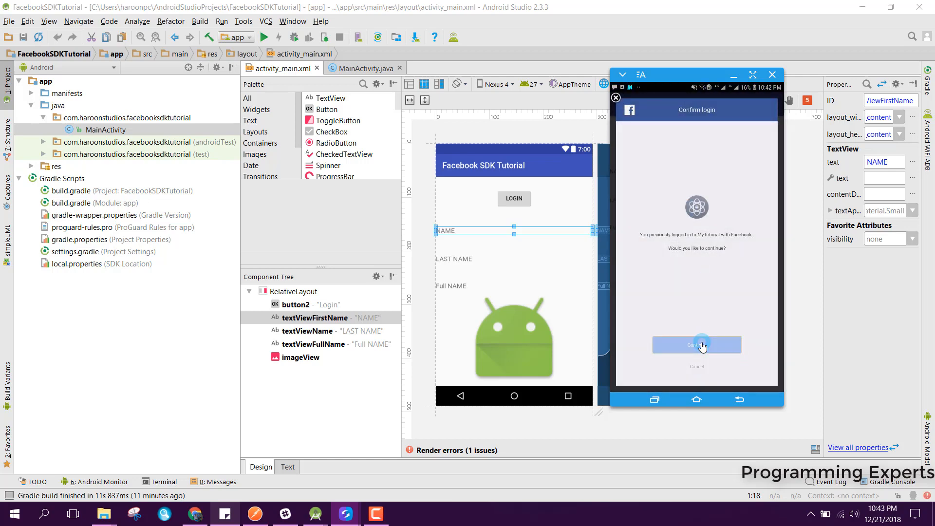
pyautogui.click(696, 345)
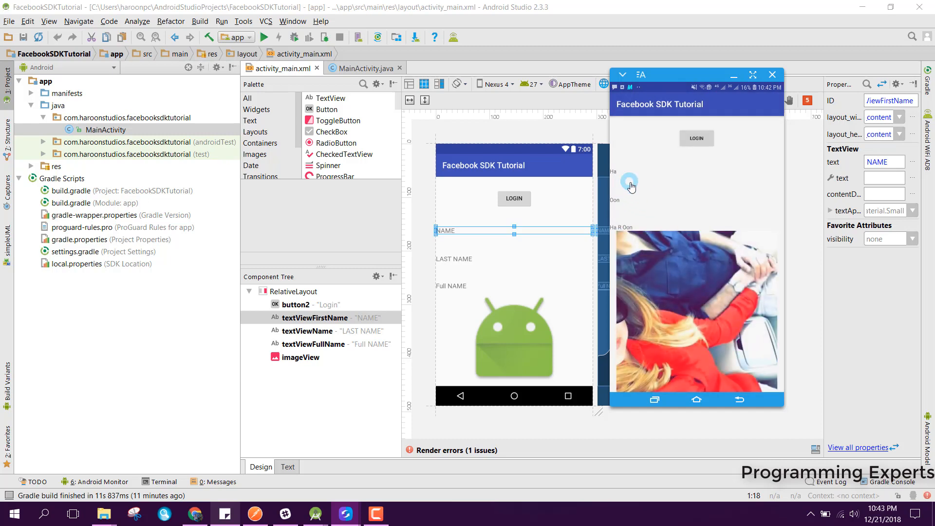
pyautogui.moveTo(618, 204)
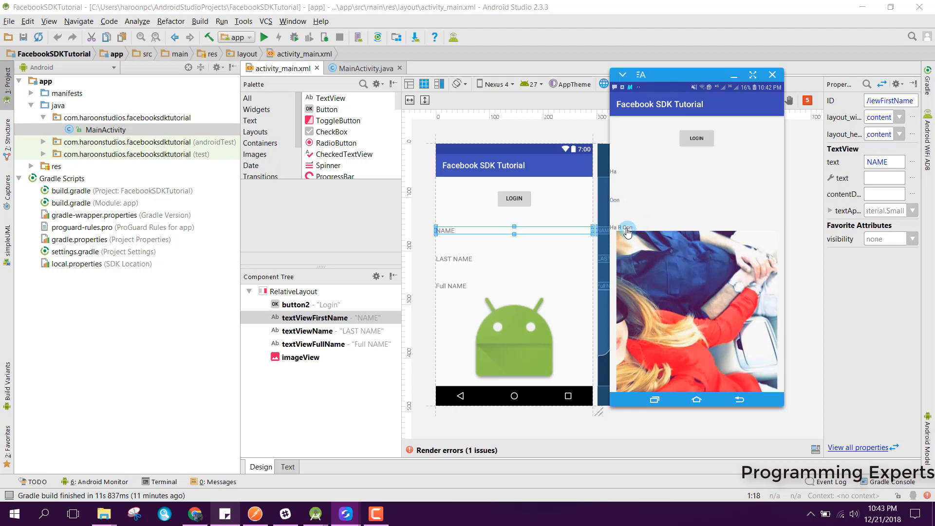
pyautogui.moveTo(696, 308)
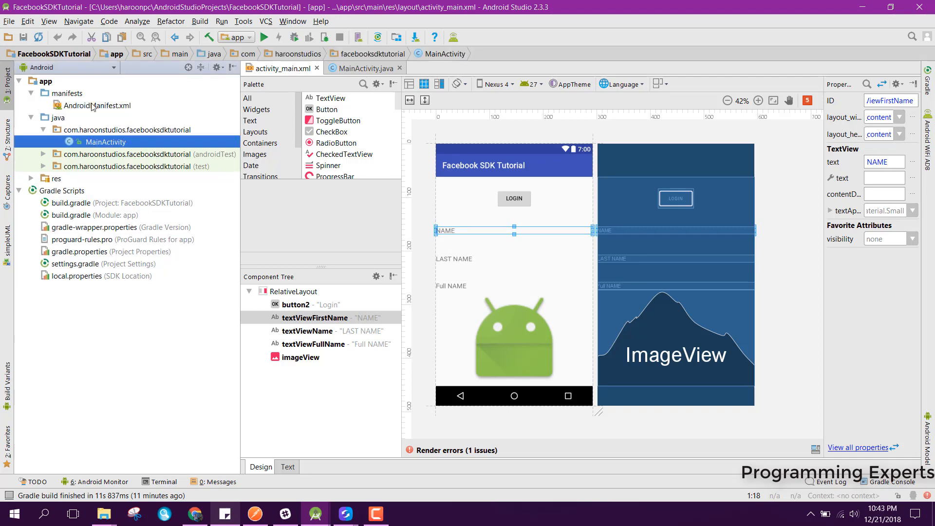
# Review AndroidManifest.xml, close build.gradle, and expand res > layout in the Project panel
pyautogui.doubleClick(98, 105)
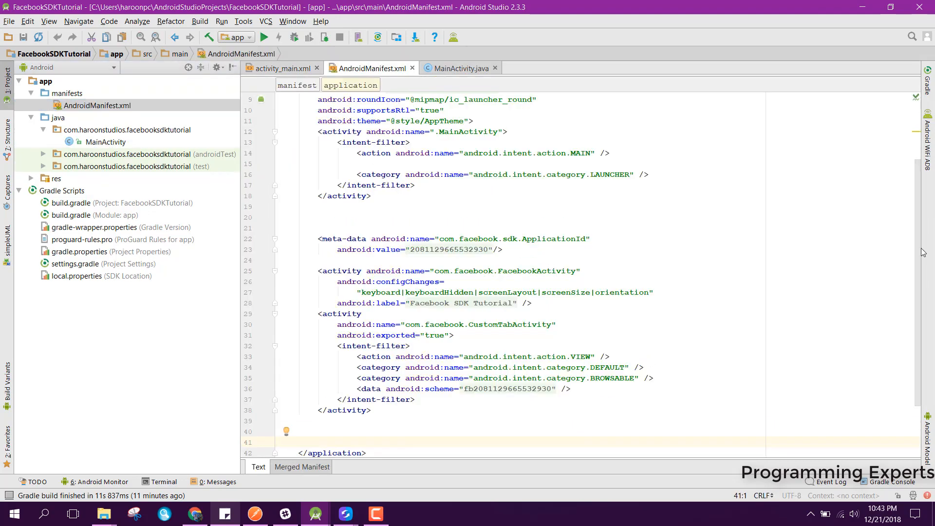
pyautogui.scroll(3)
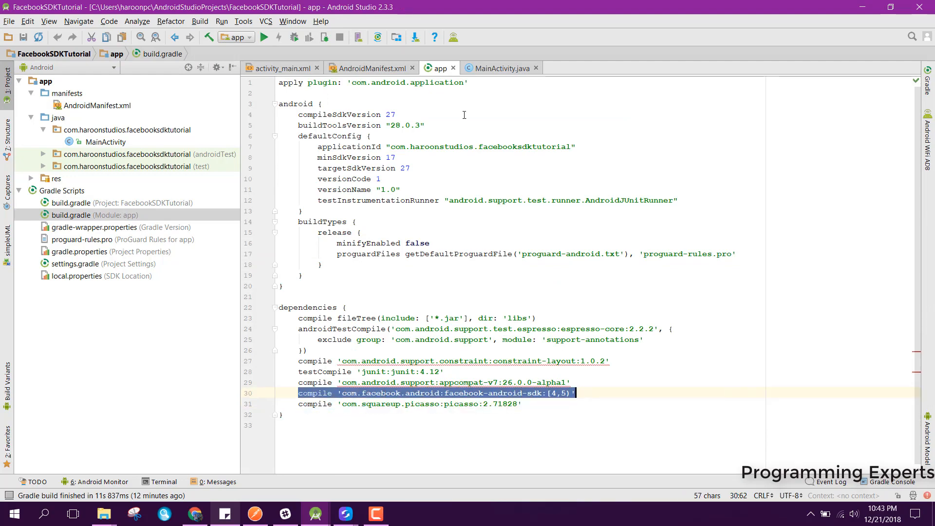
pyautogui.click(372, 68)
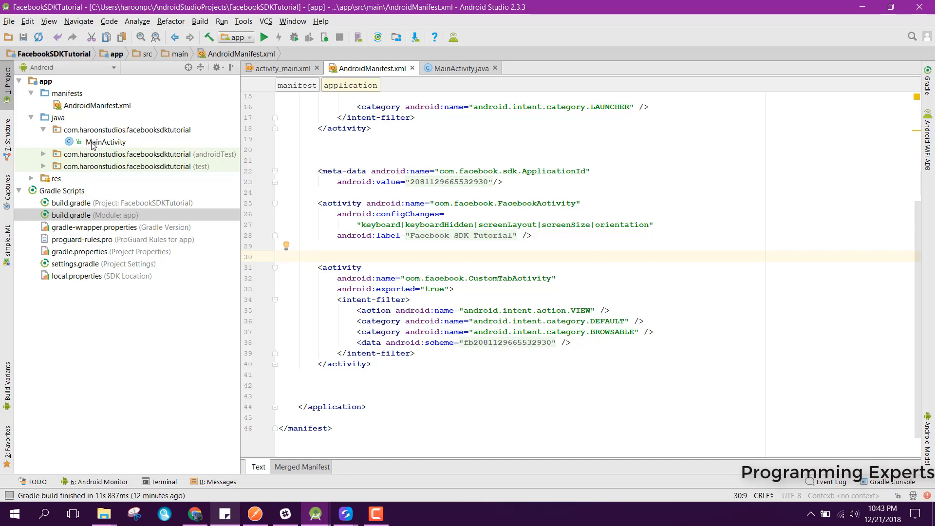
pyautogui.click(31, 178)
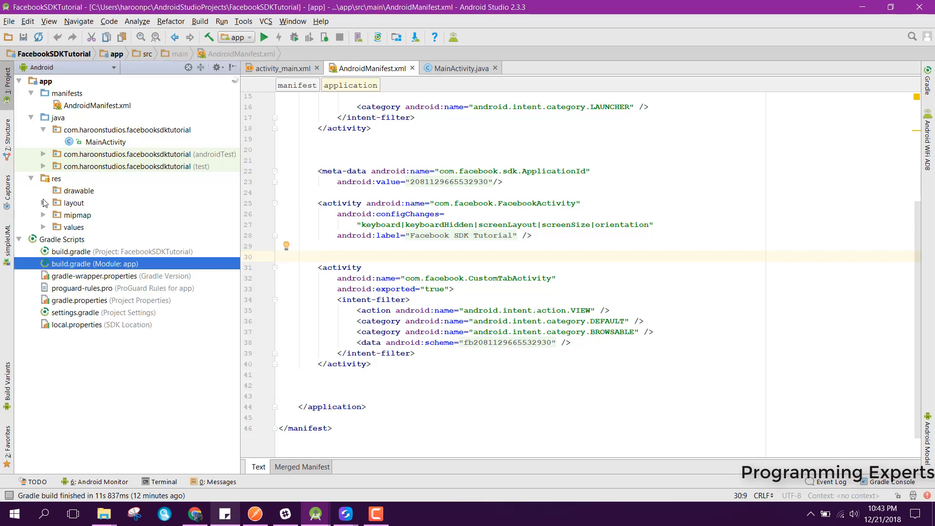
pyautogui.click(278, 67)
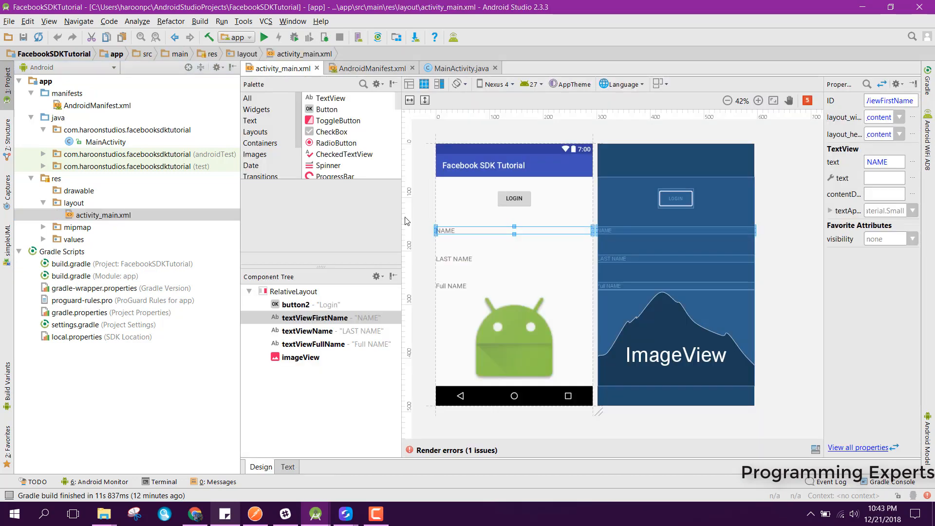
# Select the LOGIN button in the layout, then switch to MainActivity.java
pyautogui.click(514, 198)
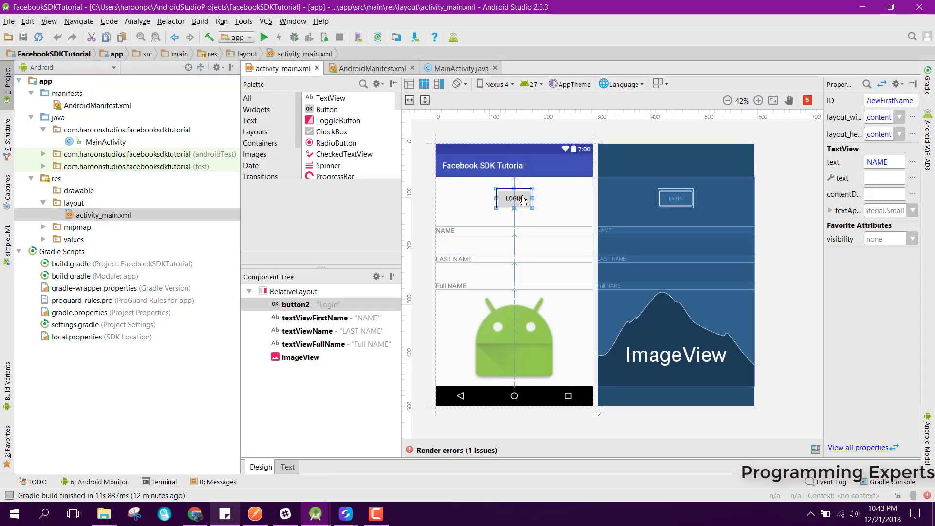
pyautogui.click(514, 198)
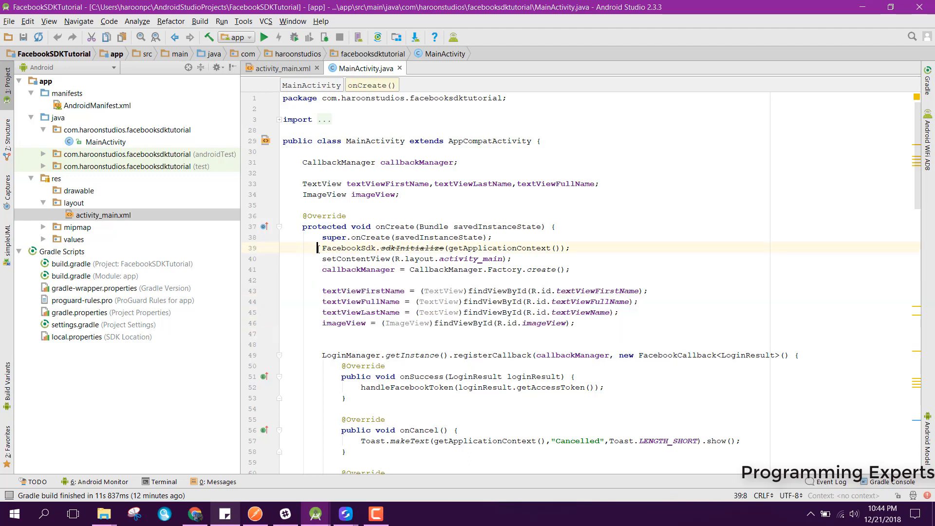
# Select the sdkInitialize line, inspect facebook_app_id in strings.xml, then return to the manifest
pyautogui.moveTo(322, 247); pyautogui.dragTo(570, 247)
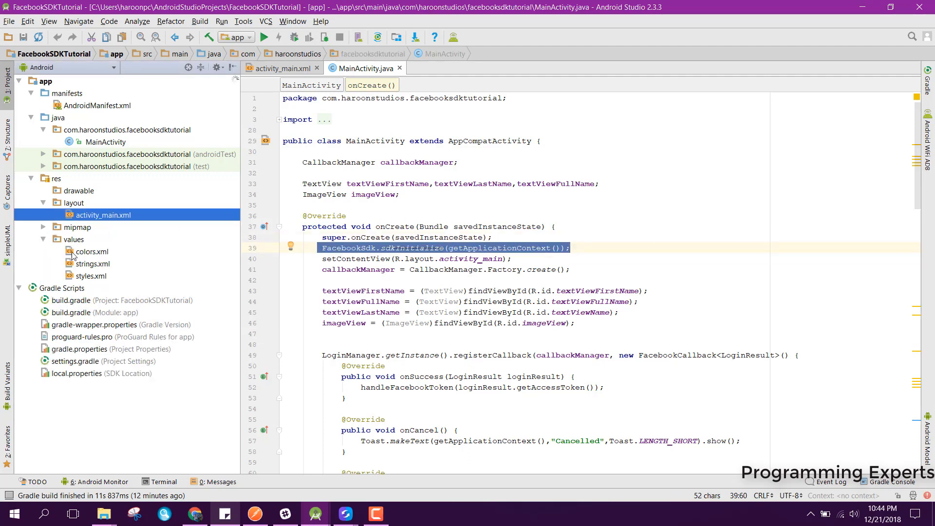
pyautogui.doubleClick(93, 263)
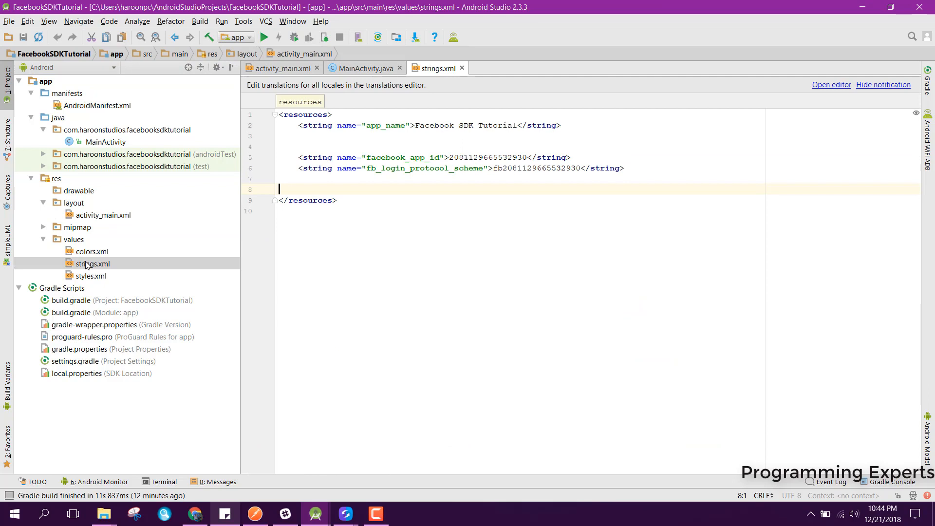
pyautogui.doubleClick(403, 157)
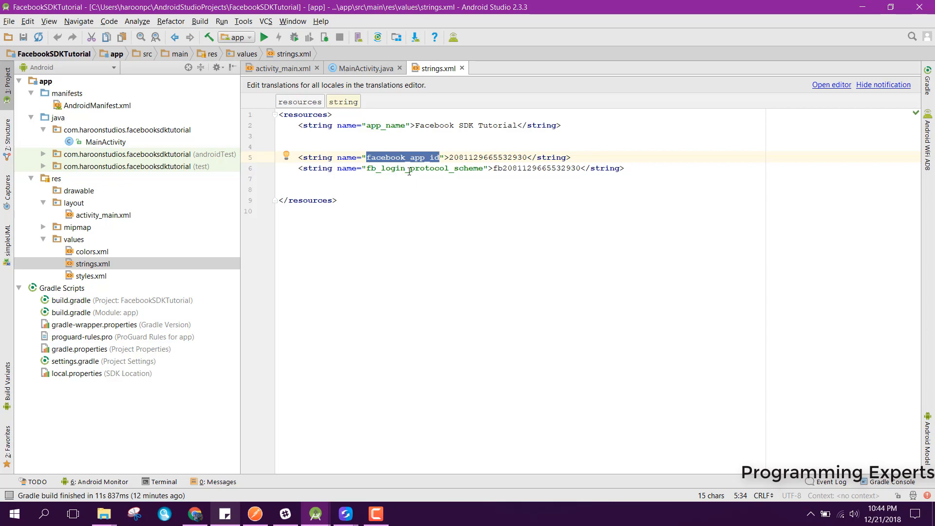
pyautogui.click(361, 68)
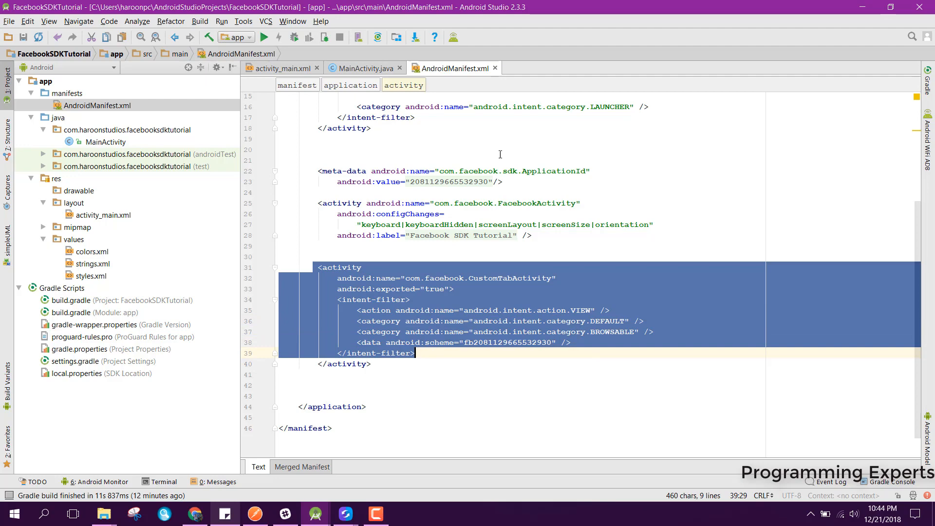
# Close the AndroidManifest.xml tab to get back to MainActivity.java
pyautogui.click(363, 68)
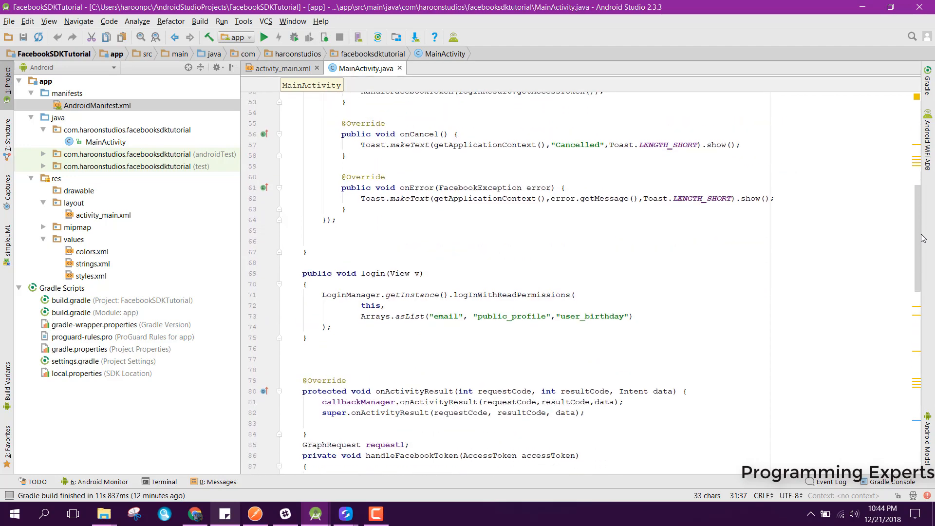
pyautogui.scroll(-3)
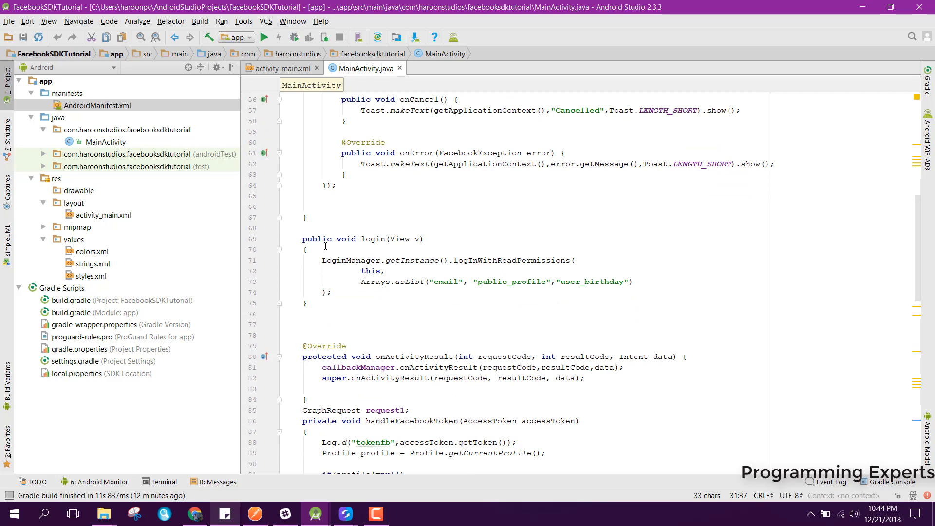
pyautogui.doubleClick(336, 260)
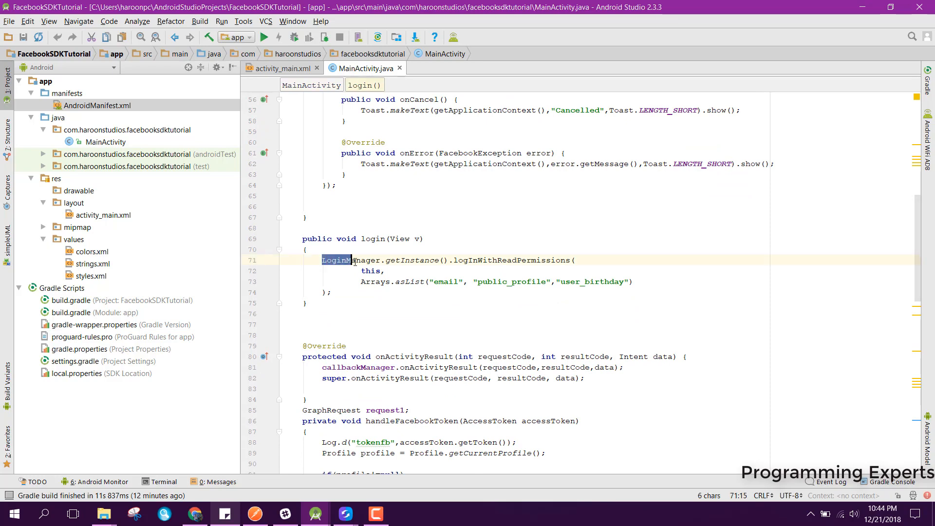
pyautogui.doubleClick(350, 259)
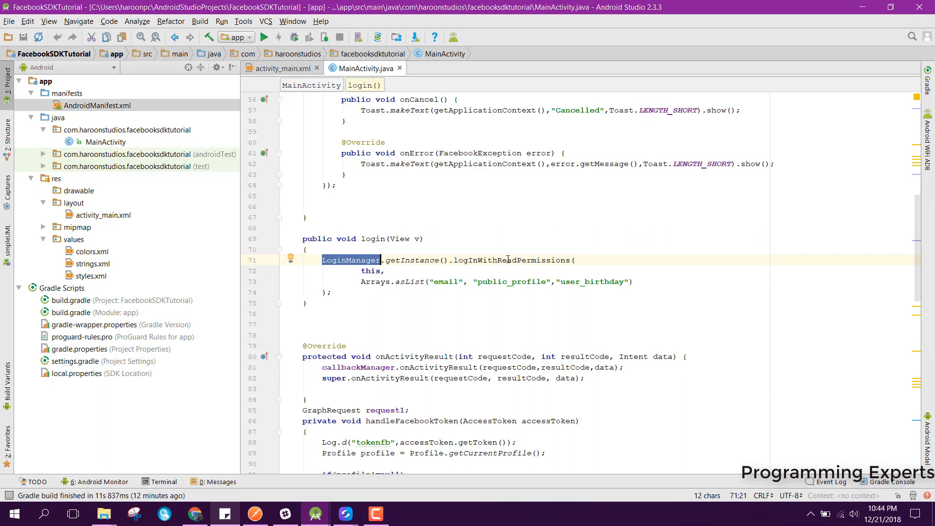
pyautogui.doubleClick(511, 260)
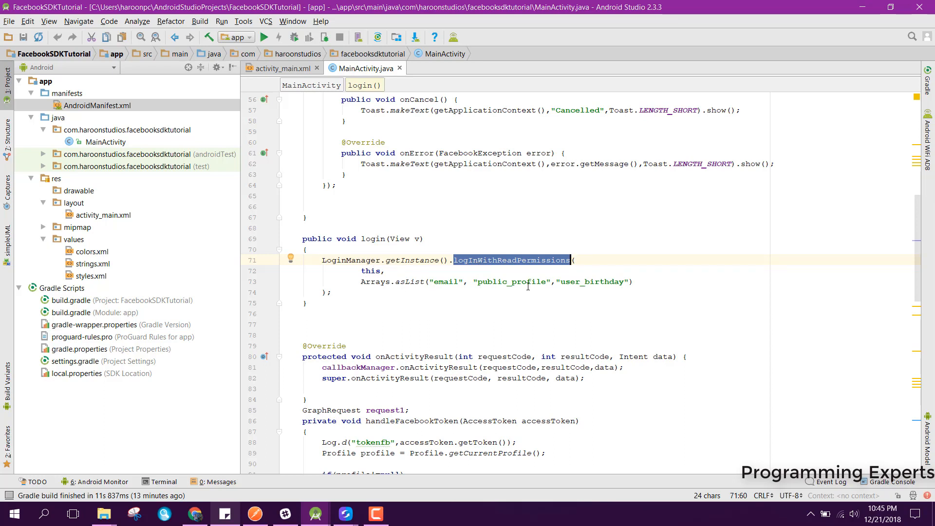
pyautogui.doubleClick(509, 281)
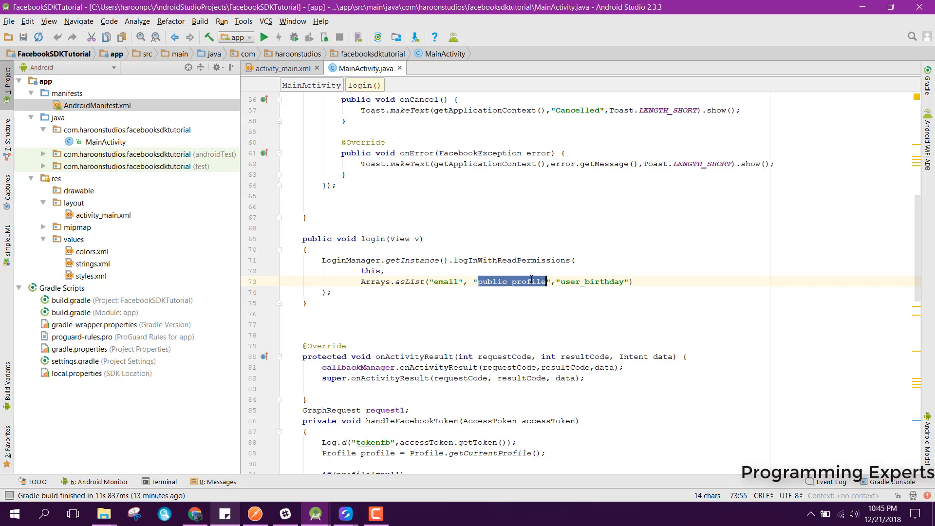
pyautogui.click(603, 282)
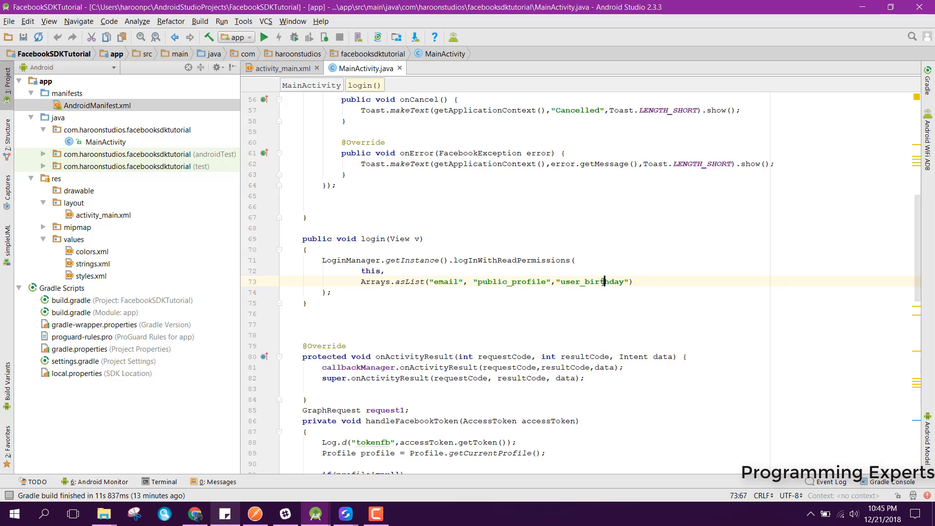
pyautogui.doubleClick(602, 281)
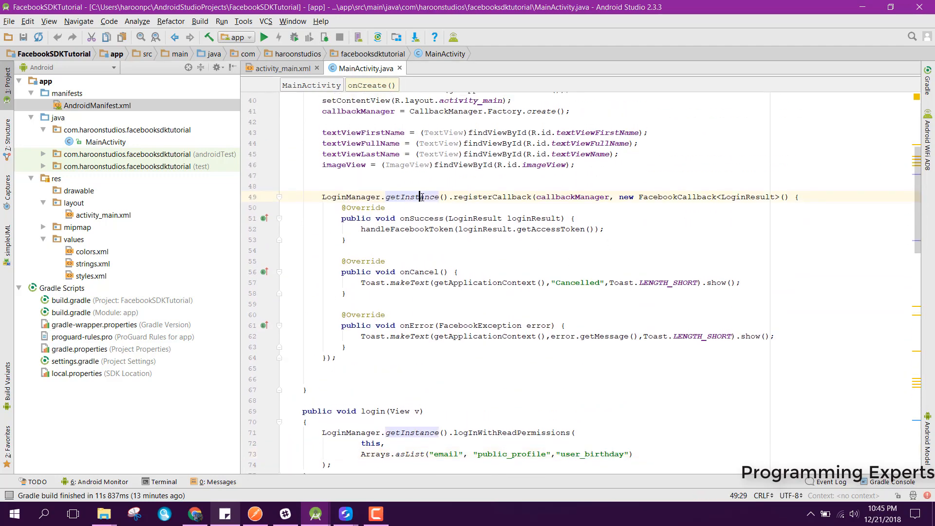
pyautogui.doubleClick(351, 197)
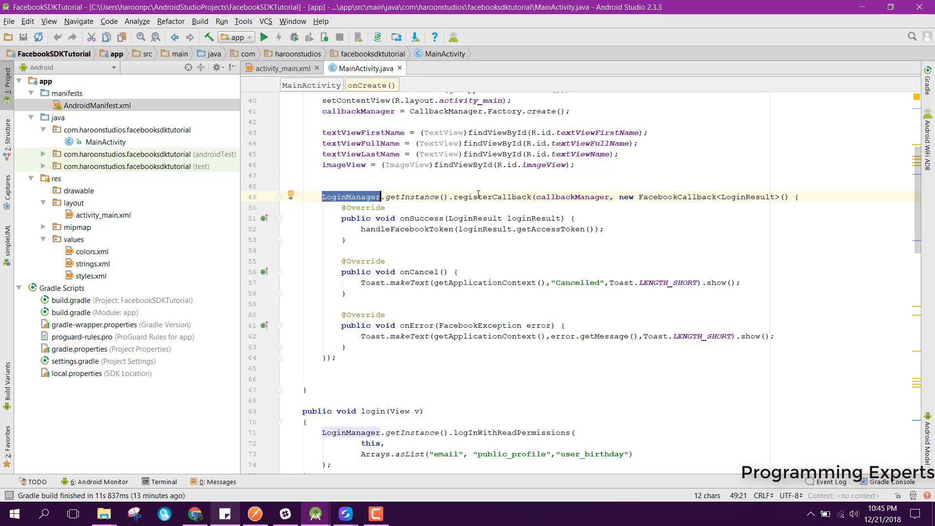
pyautogui.doubleClick(491, 197)
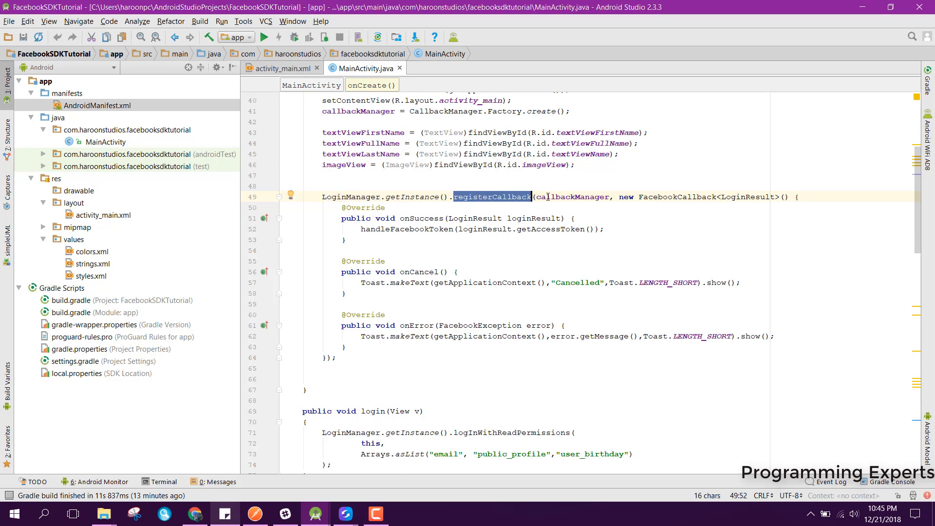
pyautogui.doubleClick(571, 197)
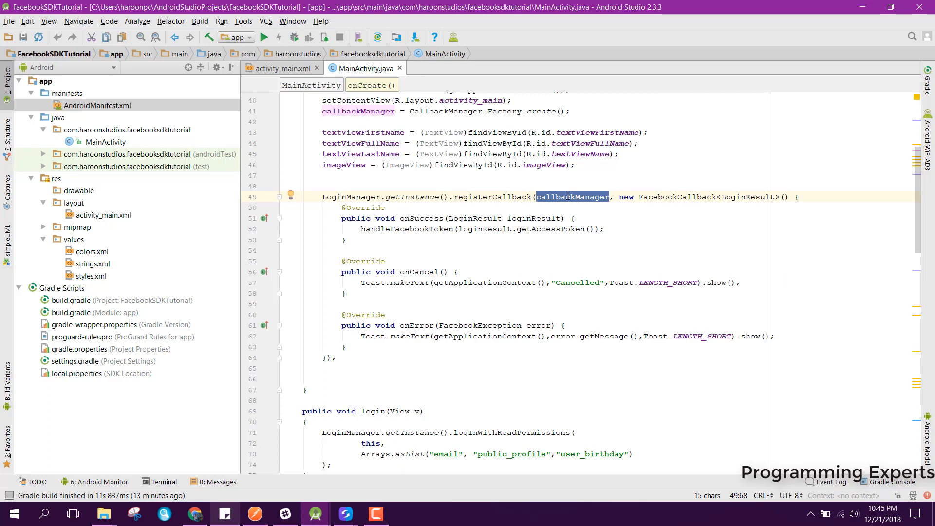
pyautogui.moveTo(697, 204)
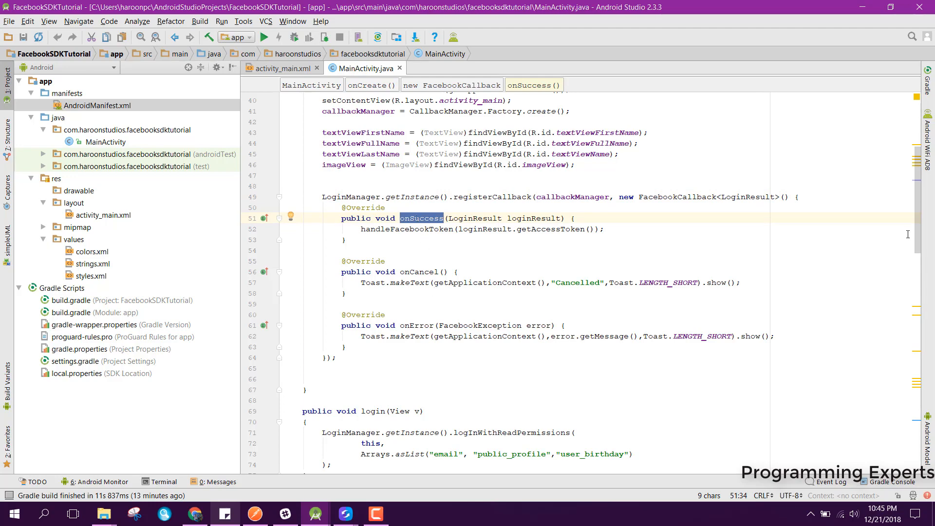
pyautogui.scroll(-3)
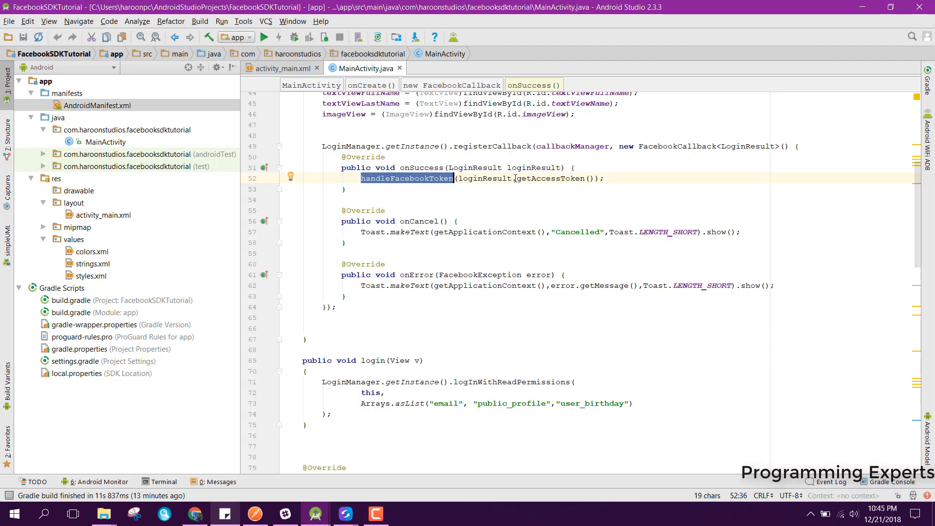
pyautogui.click(469, 179)
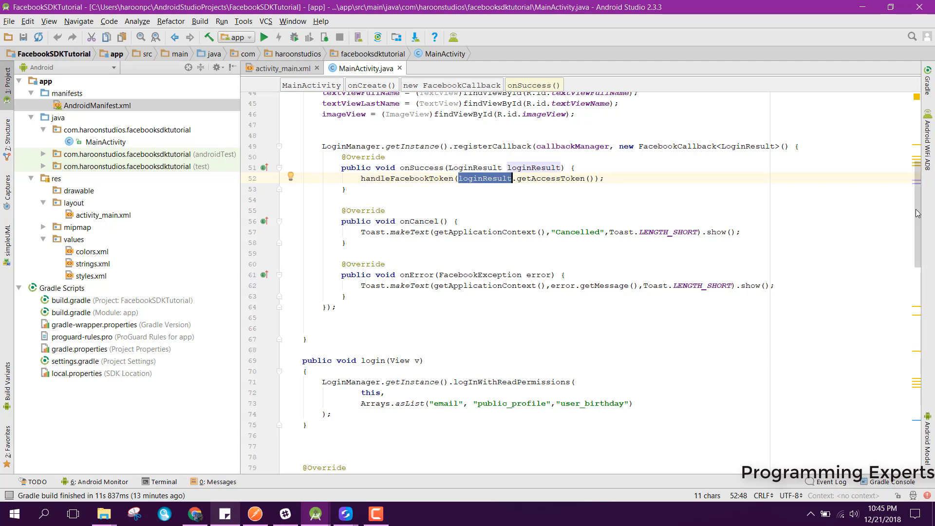
pyautogui.scroll(-3)
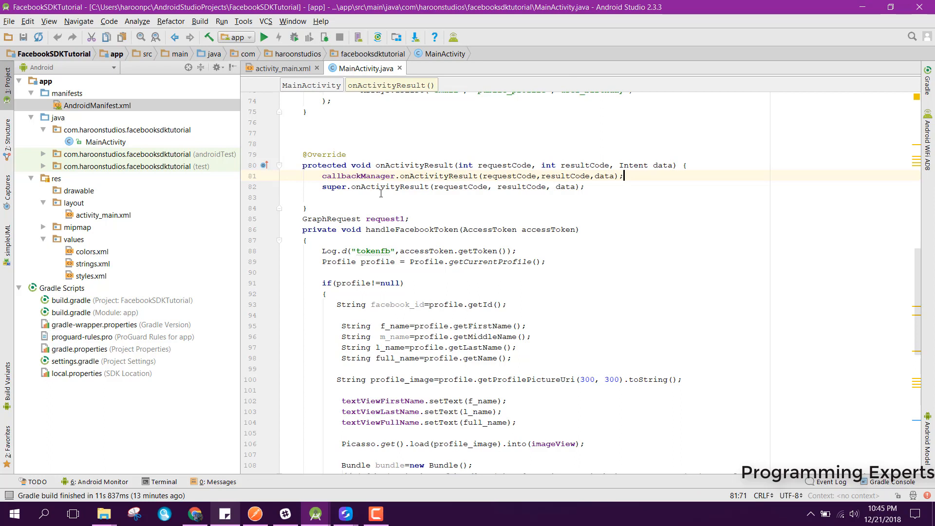
# Walk through handleFacebookToken, highlighting accessToken, getCurrentProfile, facebook_id and f_name
pyautogui.doubleClick(358, 176)
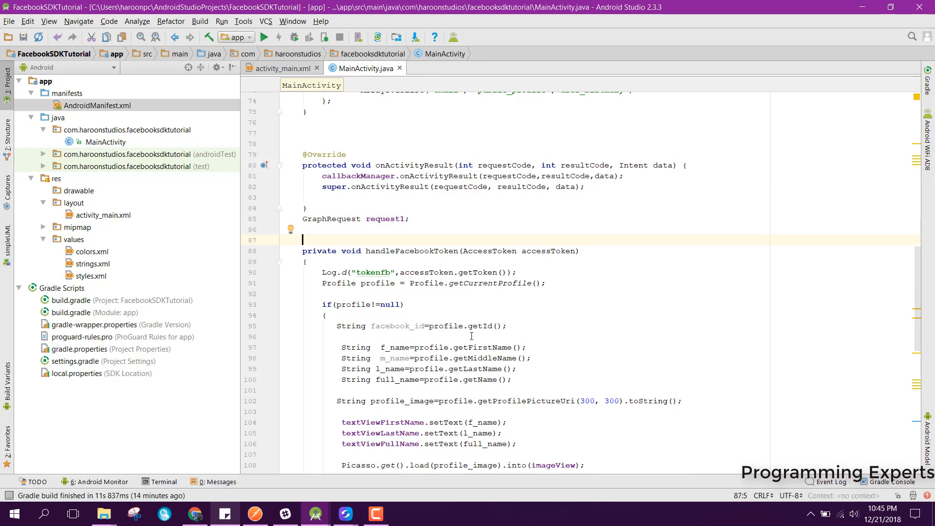
pyautogui.doubleClick(548, 206)
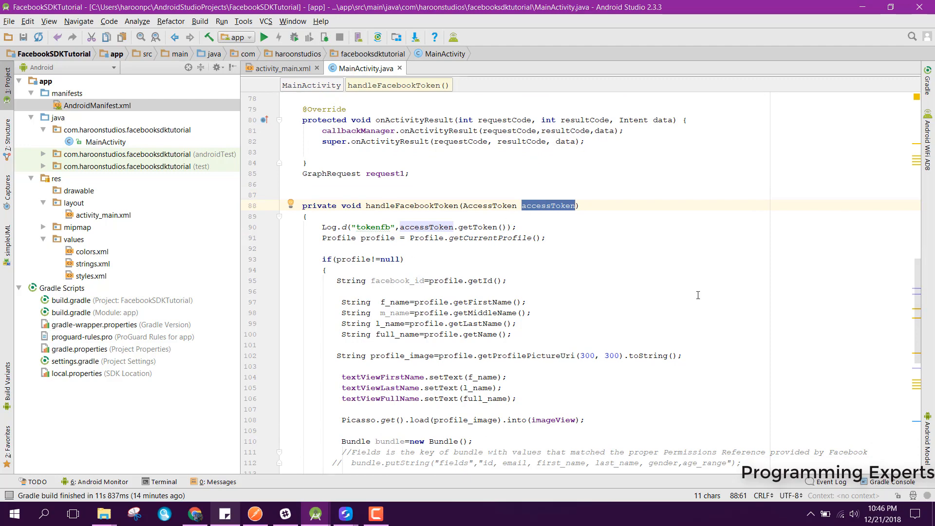
pyautogui.scroll(-3)
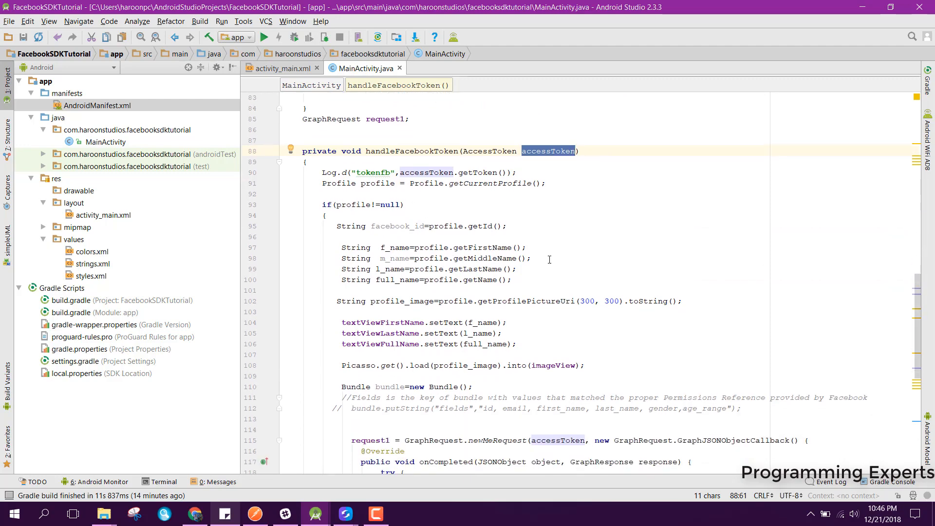
pyautogui.moveTo(324, 187)
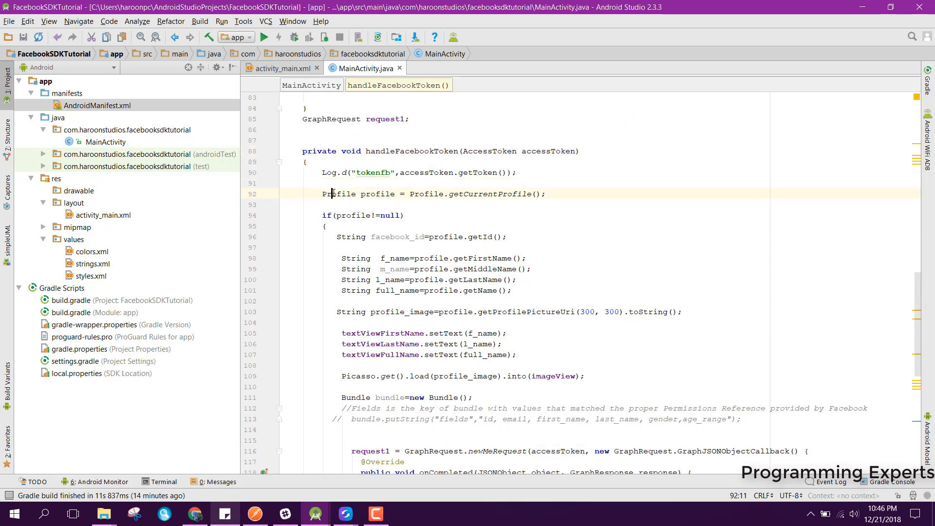
pyautogui.doubleClick(338, 194)
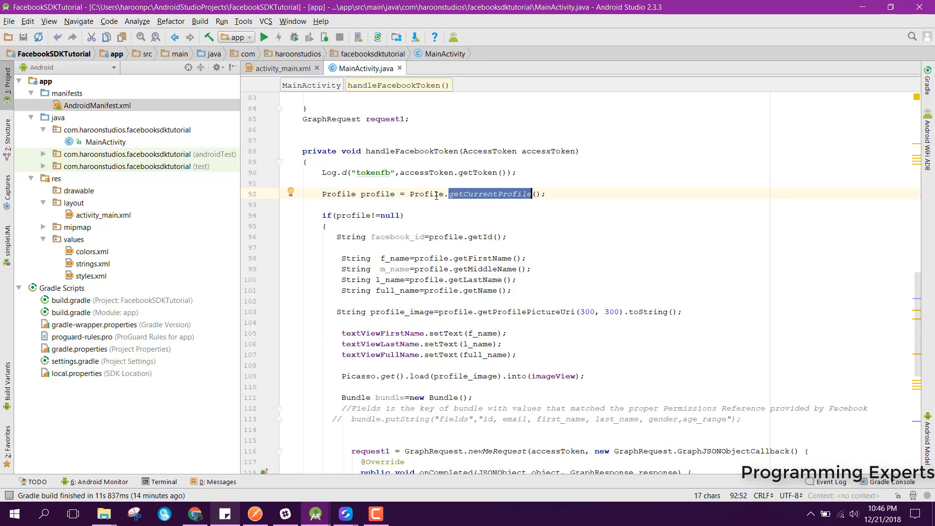
pyautogui.doubleClick(397, 237)
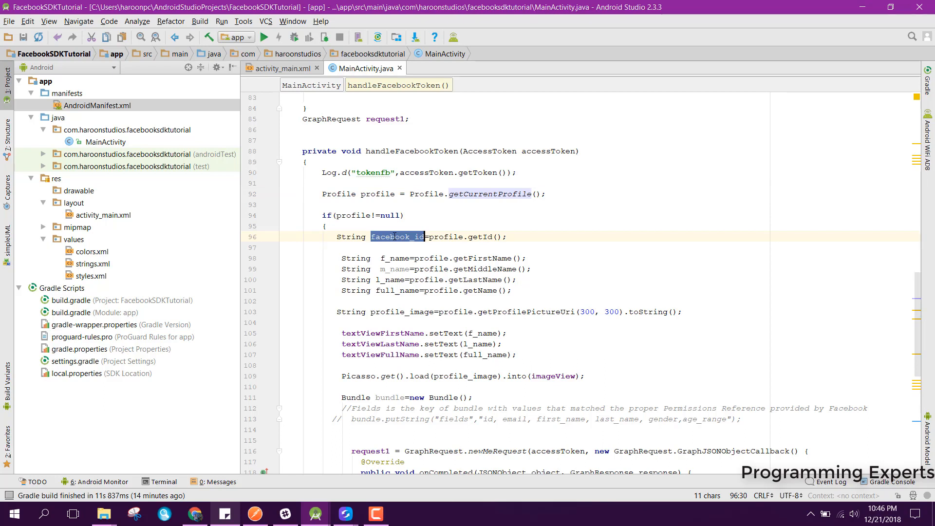
pyautogui.click(400, 258)
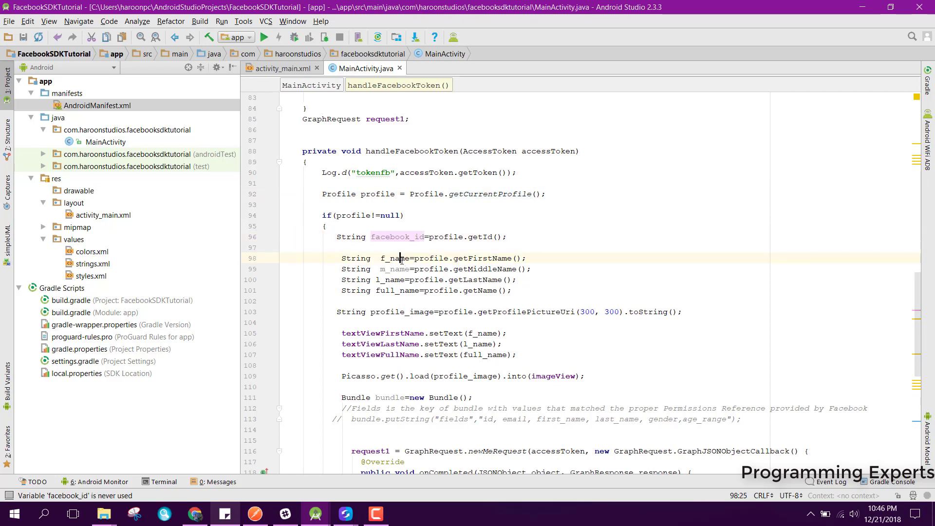
pyautogui.doubleClick(394, 269)
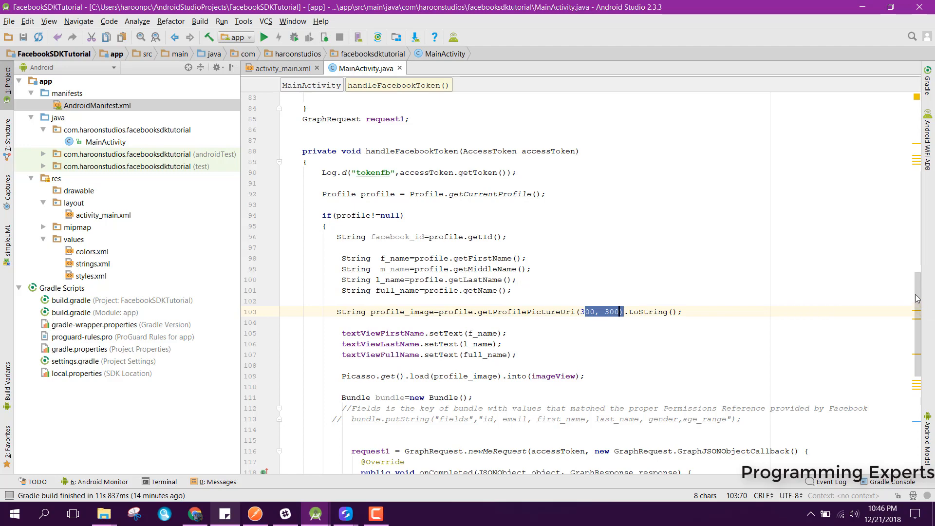
pyautogui.scroll(-3)
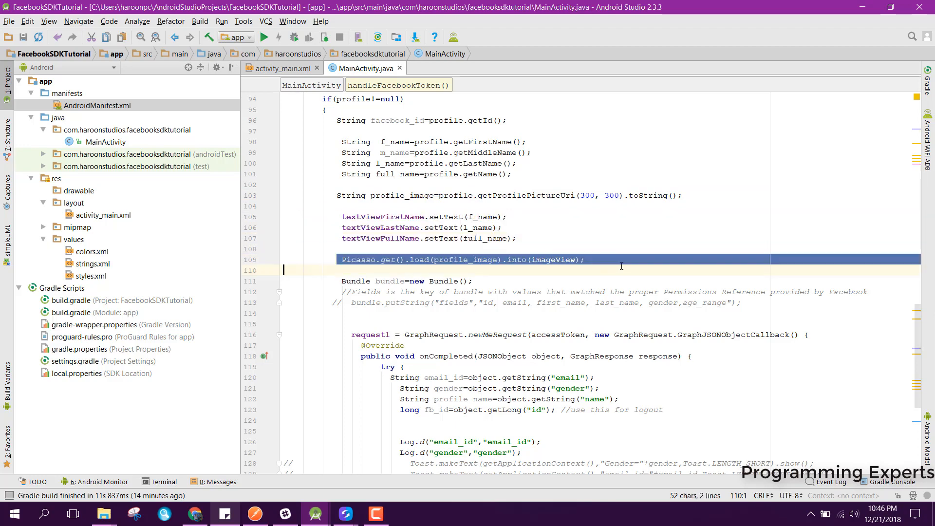
# Review the GraphRequest callback, highlighting the email_id variable and the email and name fields read
pyautogui.scroll(-3)
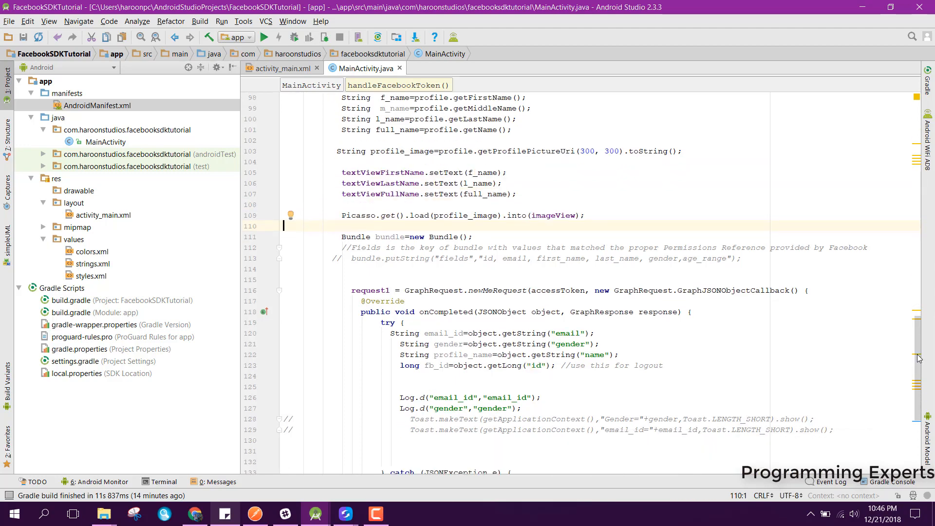
pyautogui.scroll(-3)
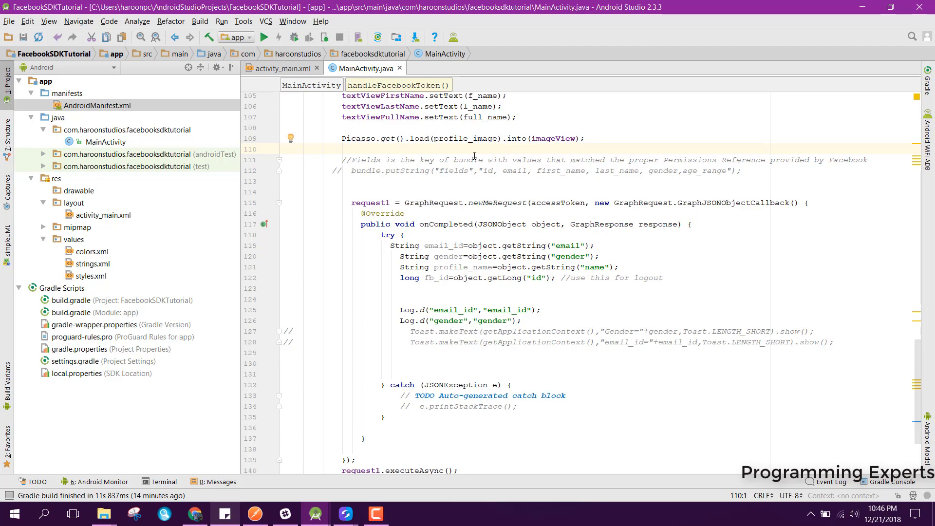
pyautogui.moveTo(426, 203)
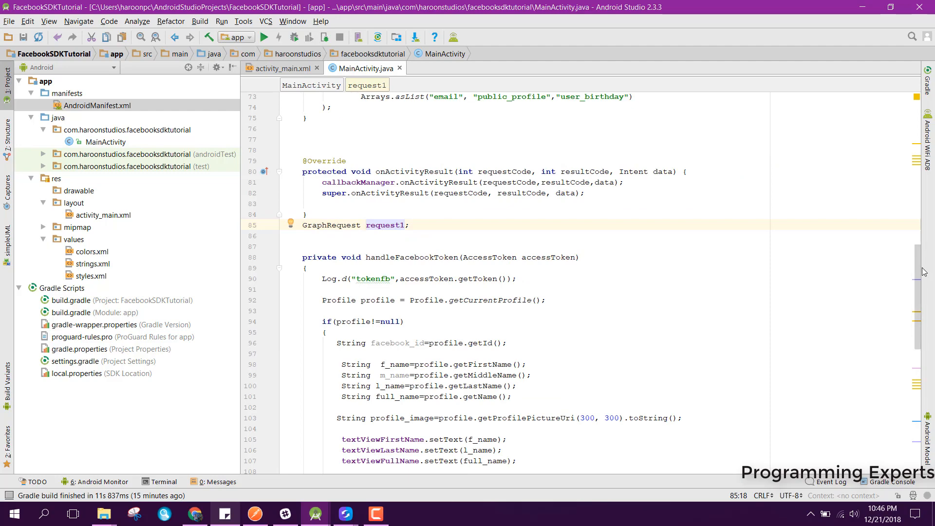
pyautogui.scroll(-3)
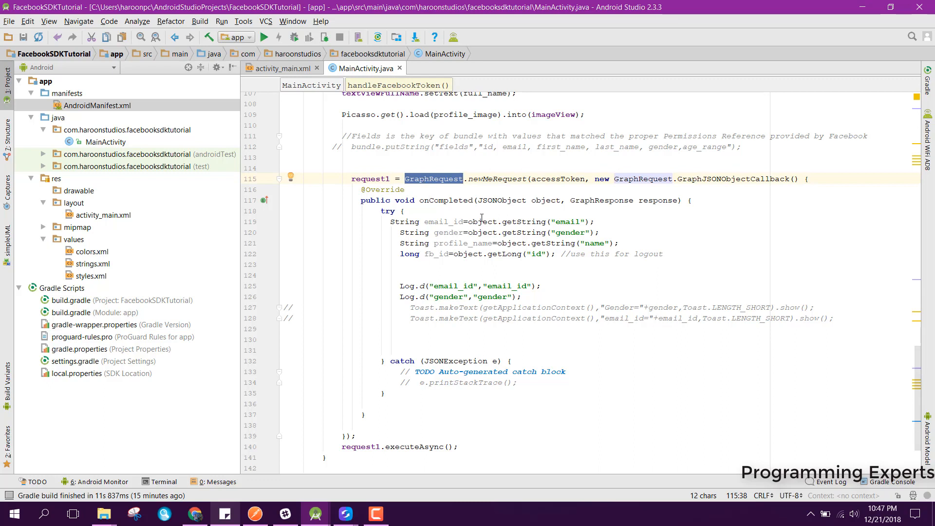
pyautogui.click(444, 221)
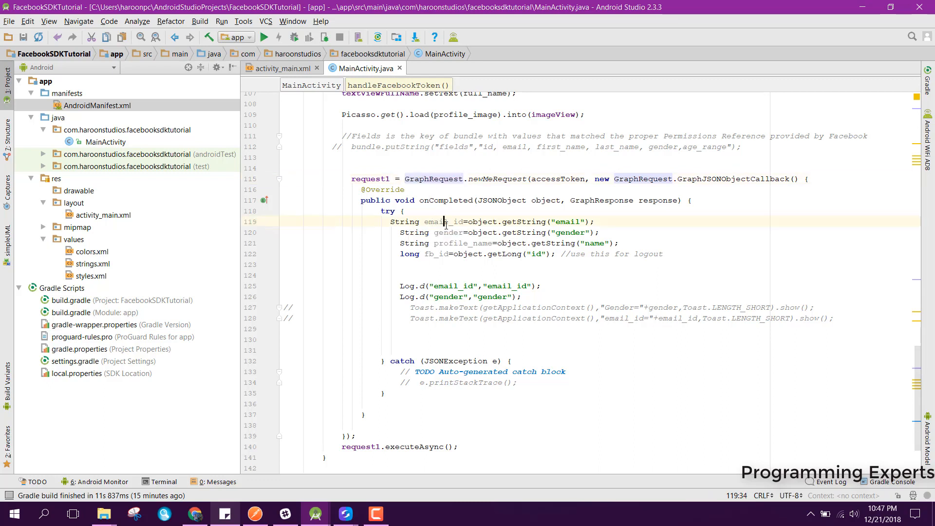
pyautogui.doubleClick(567, 221)
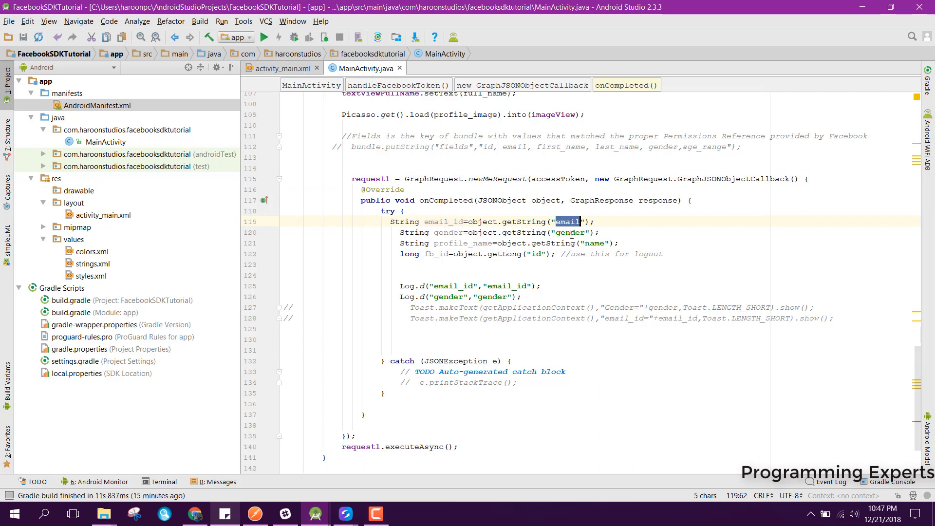
pyautogui.doubleClick(570, 232)
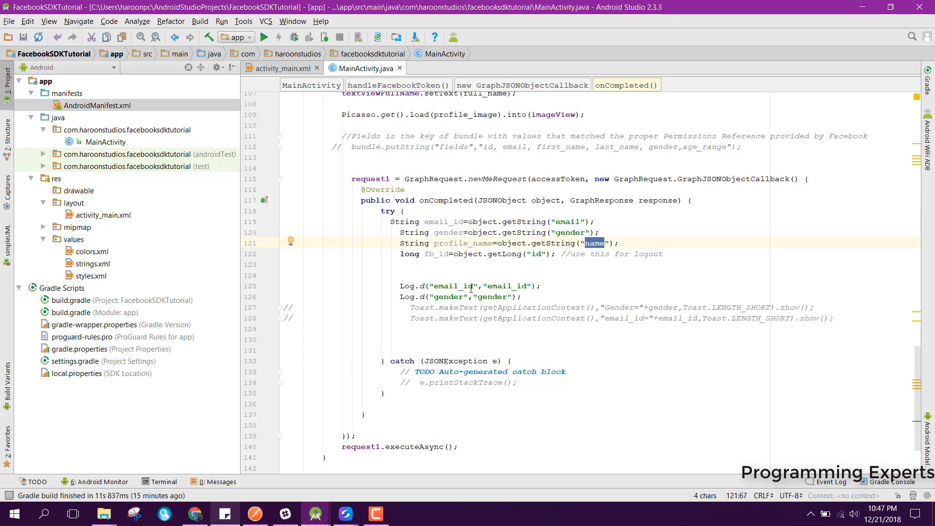
pyautogui.scroll(-3)
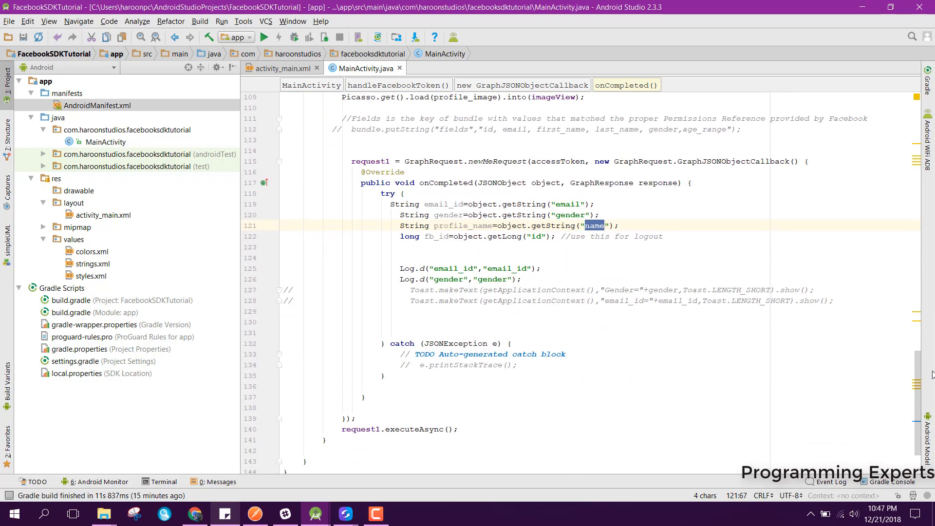
pyautogui.moveTo(268, 455)
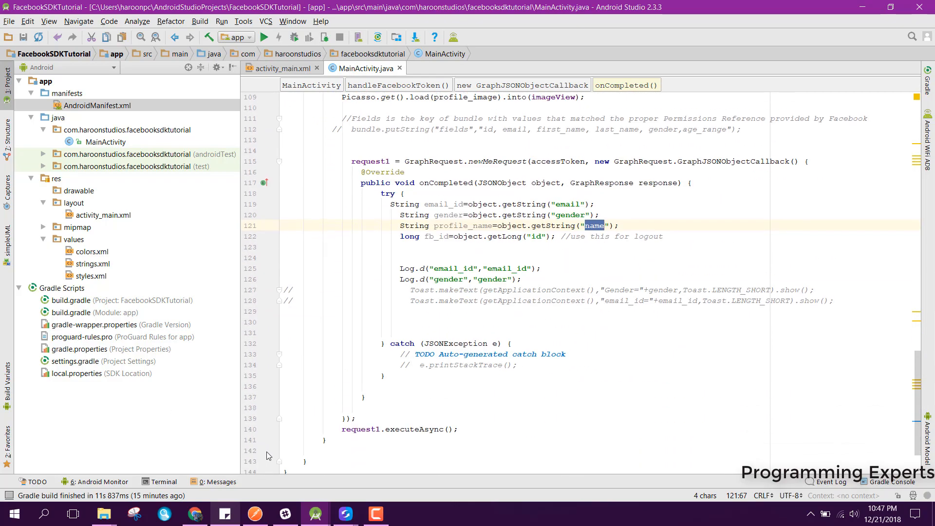
pyautogui.click(374, 513)
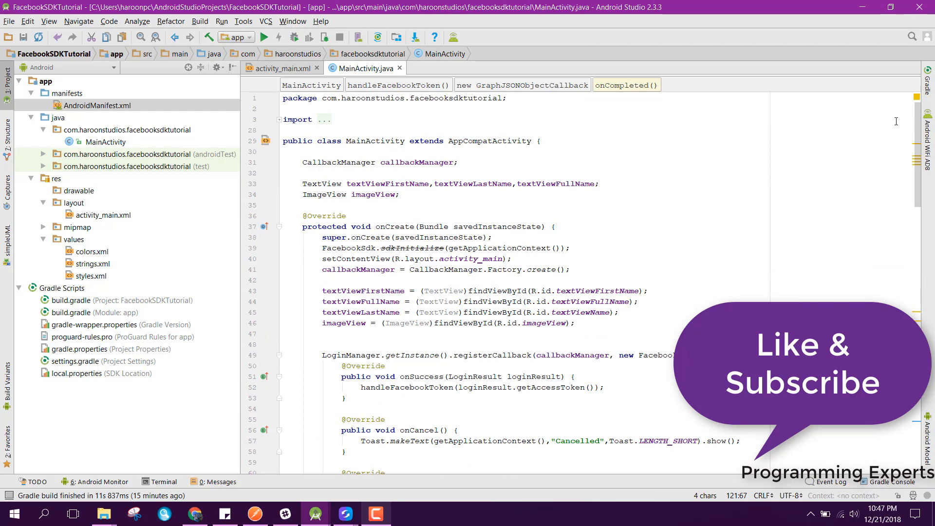
pyautogui.scroll(-3)
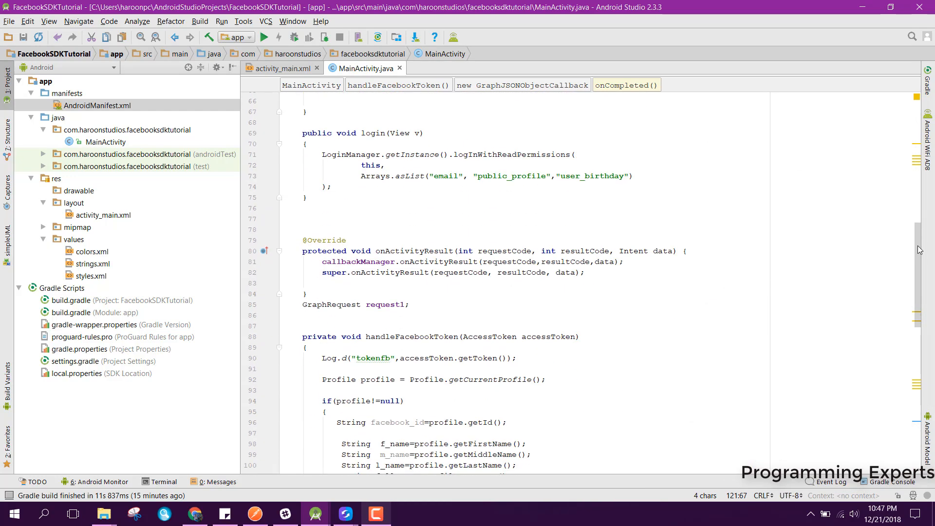
pyautogui.scroll(-3)
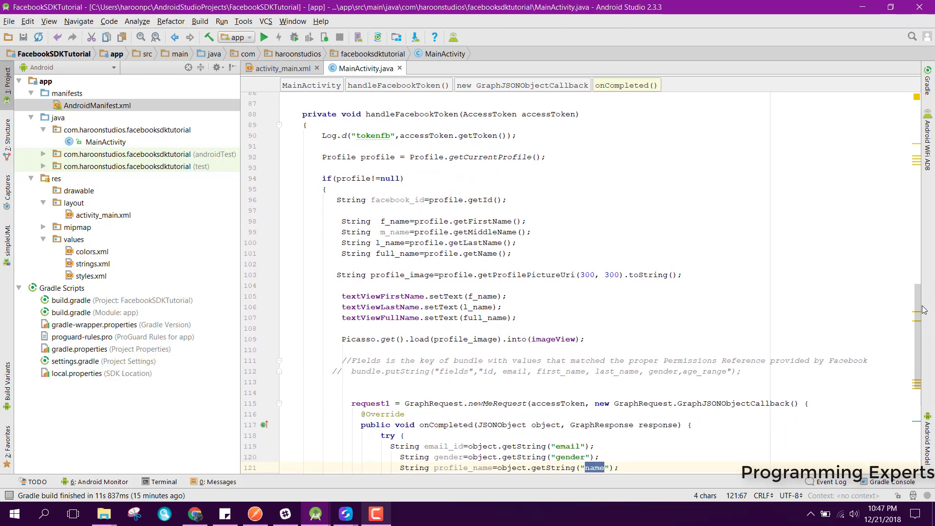
pyautogui.scroll(-3)
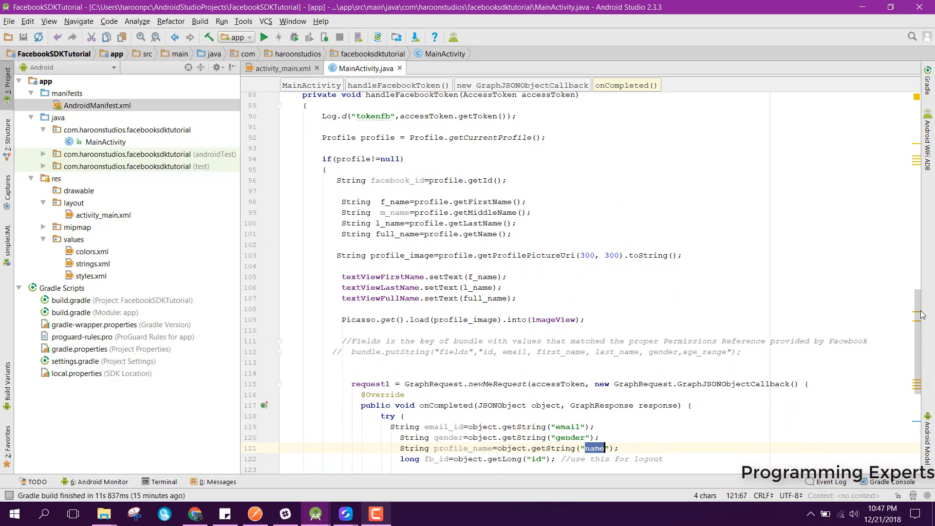
pyautogui.scroll(-3)
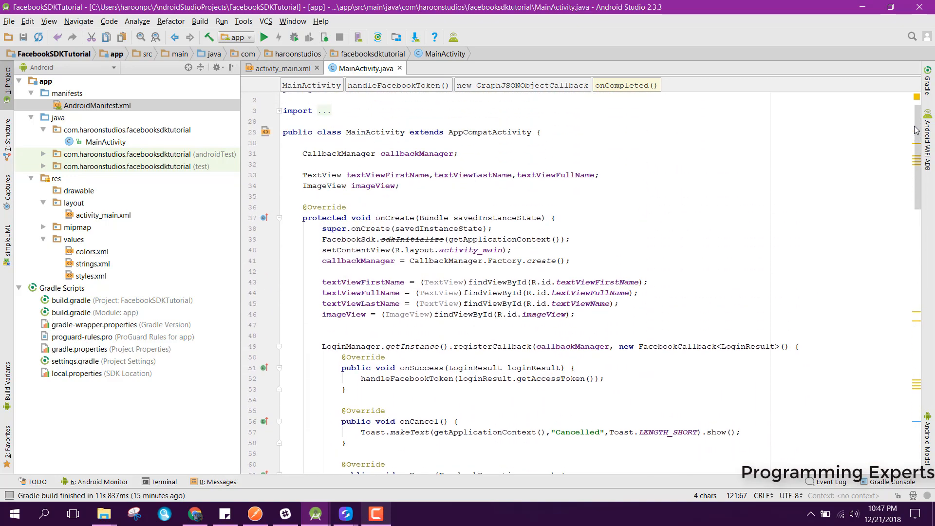
pyautogui.scroll(-3)
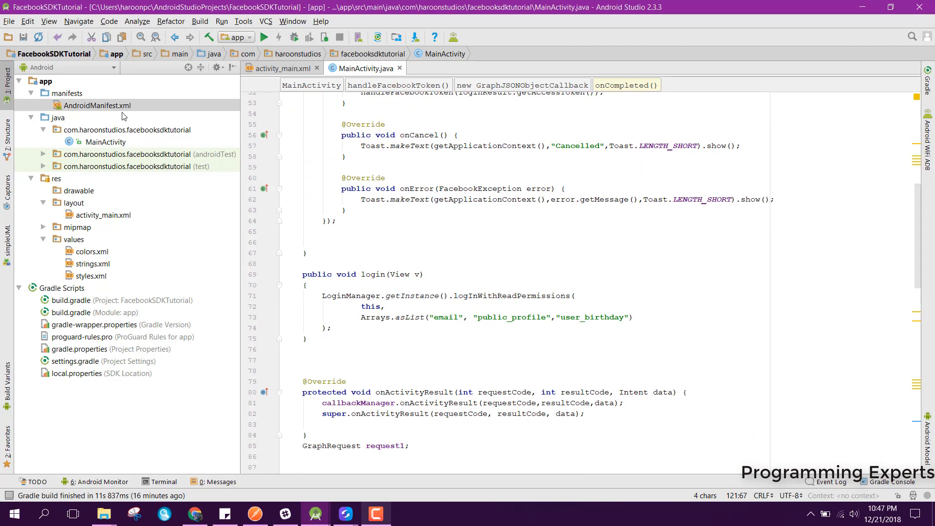
pyautogui.moveTo(921, 259)
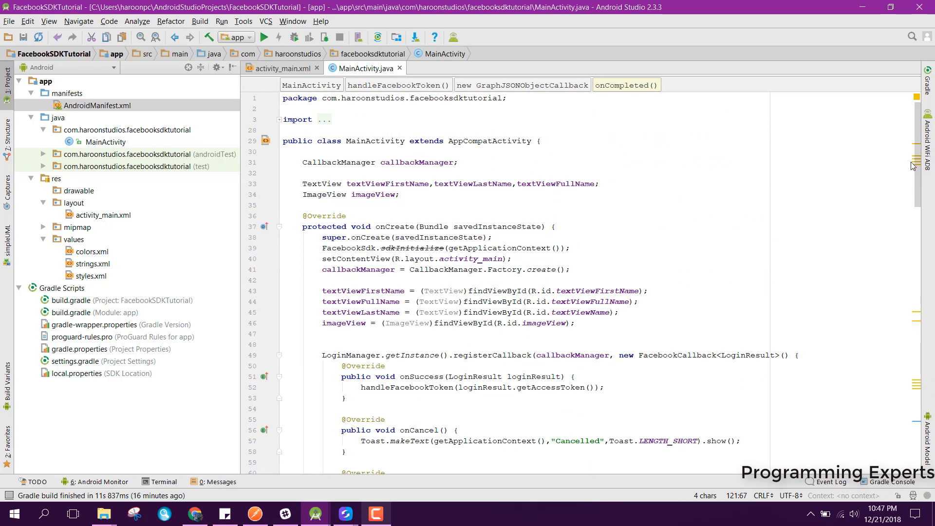
pyautogui.scroll(-3)
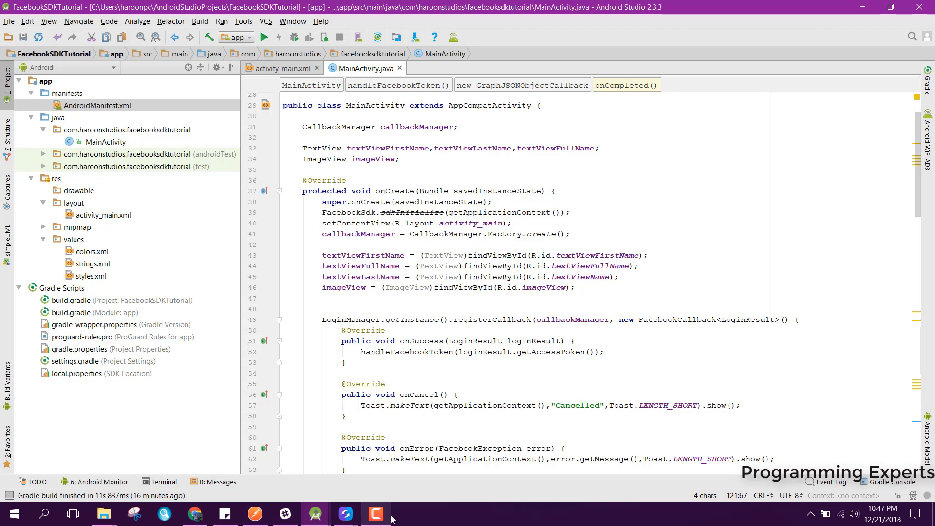
pyautogui.click(375, 514)
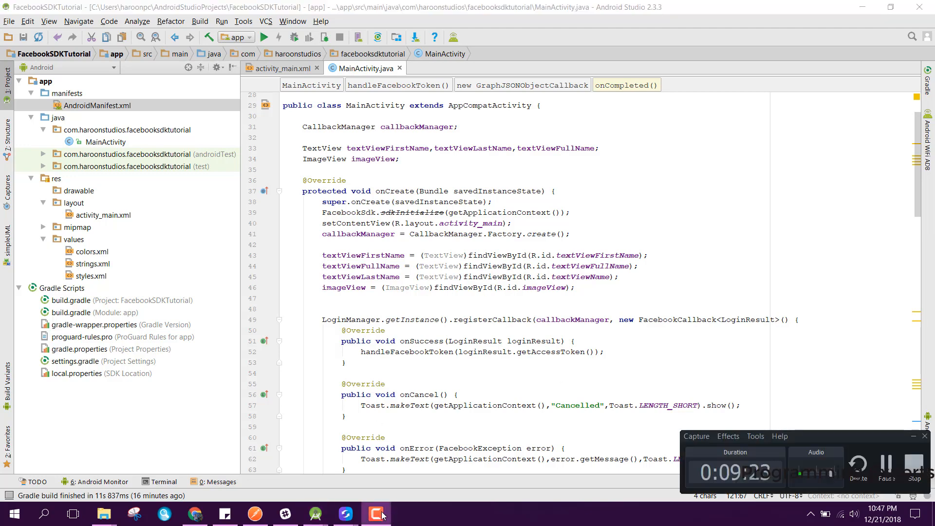